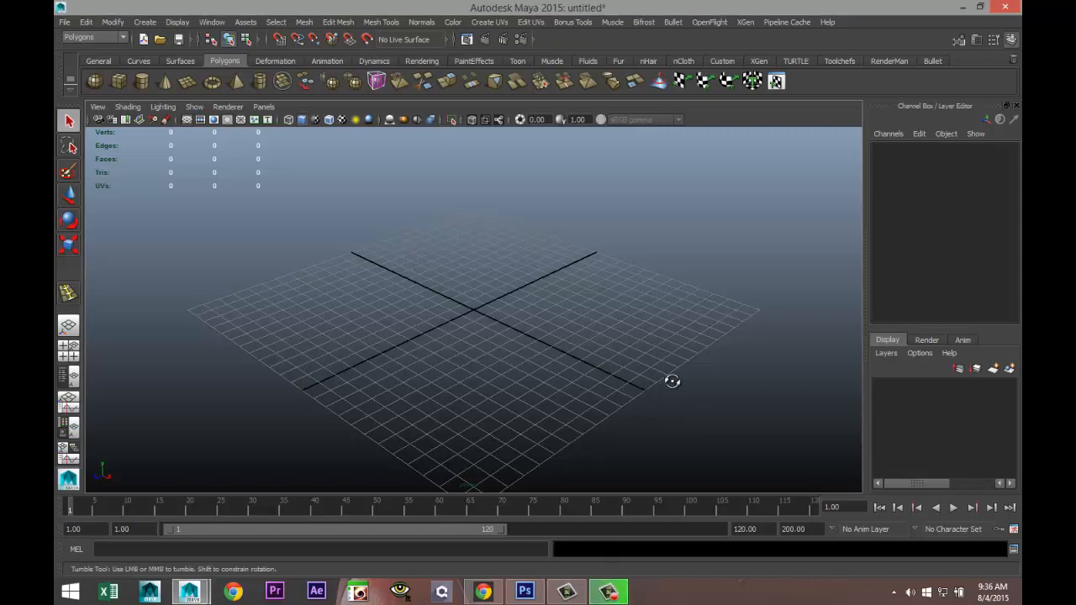
# Create a polygon cube and flatten it into a thin, wide grey slab on the grid.
pyautogui.moveTo(672, 381); pyautogui.dragTo(654, 397)
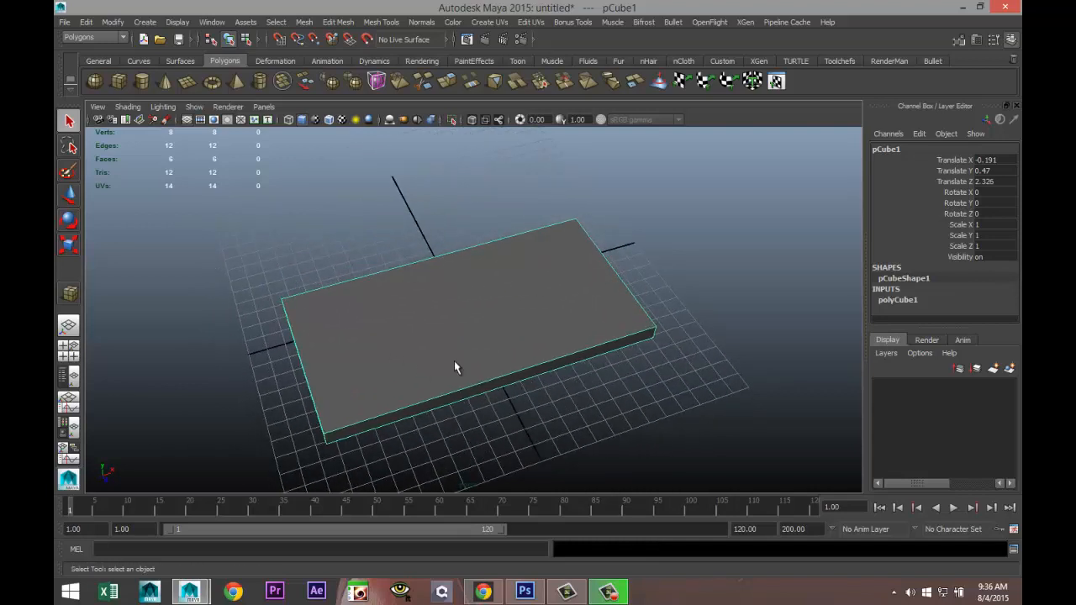
pyautogui.moveTo(525, 412)
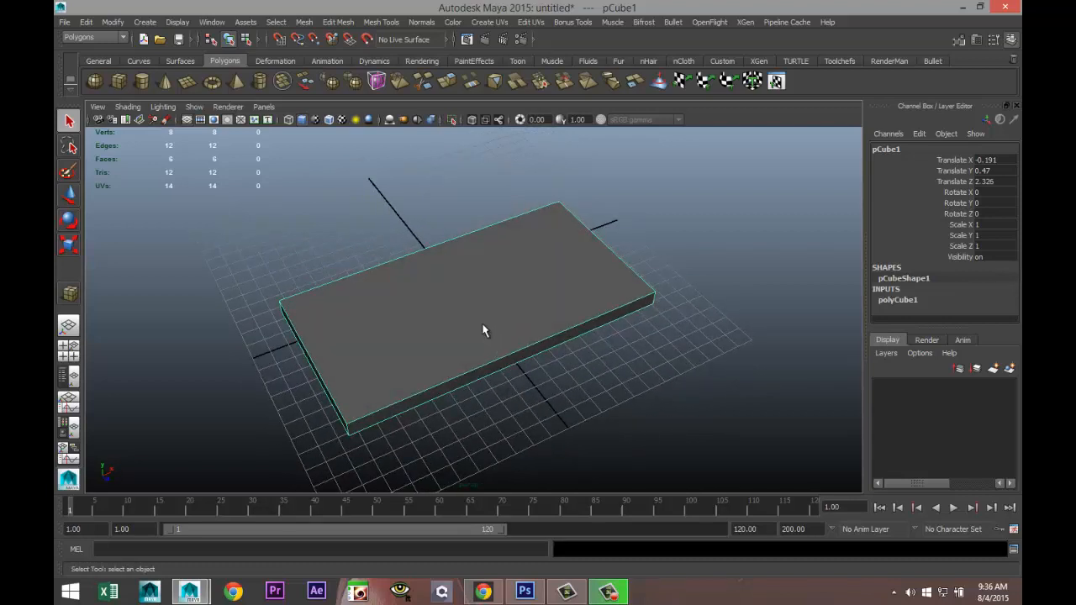
pyautogui.rightClick(483, 328)
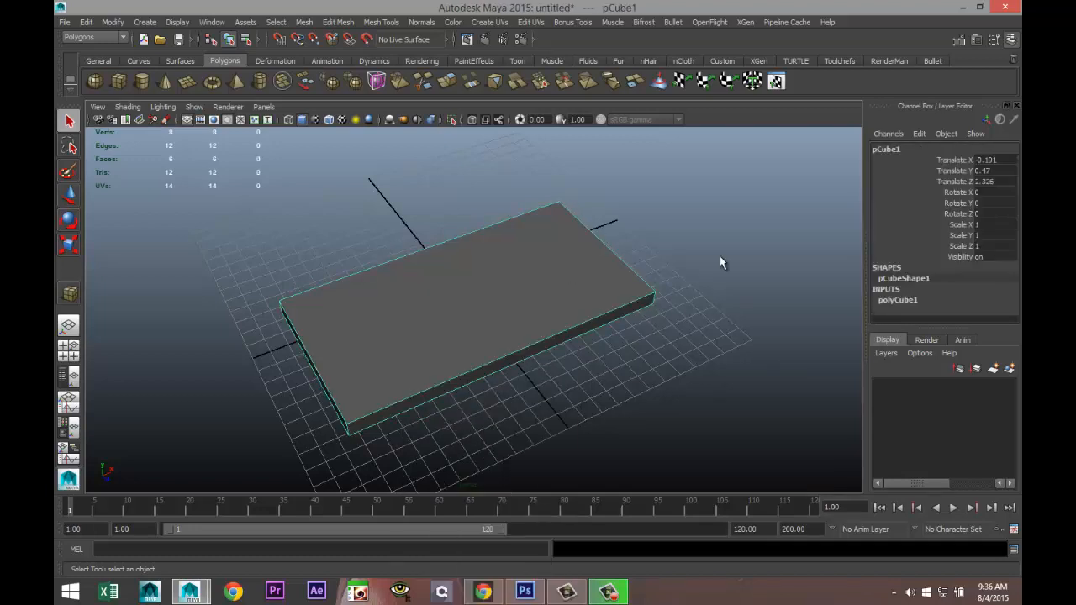
pyautogui.click(489, 21)
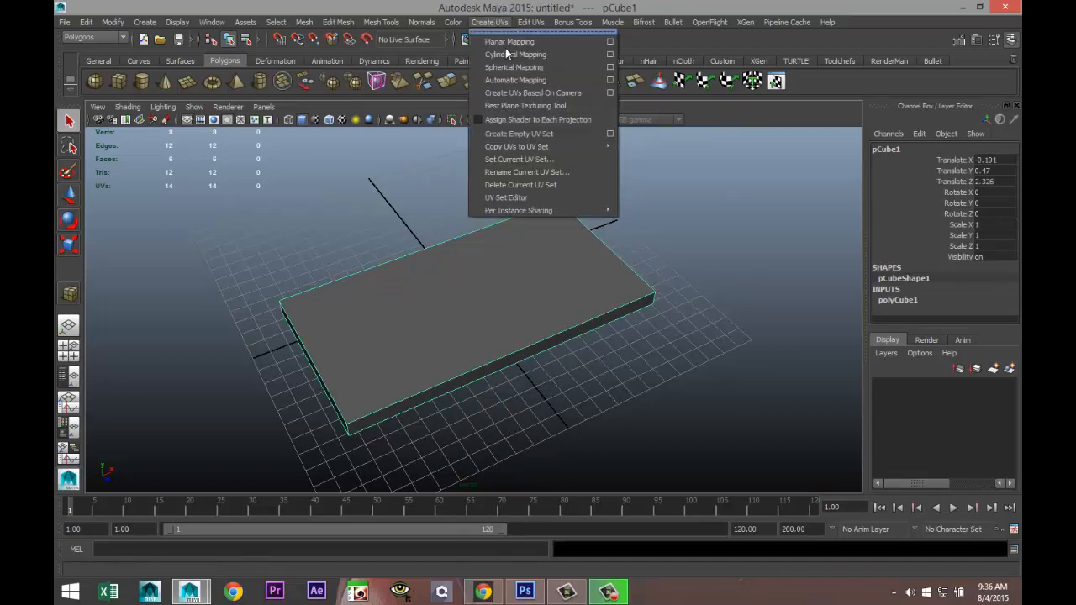
# Create the slab's UVs, move the shells into the 0–1 square and auto-lay them out.
pyautogui.click(515, 80)
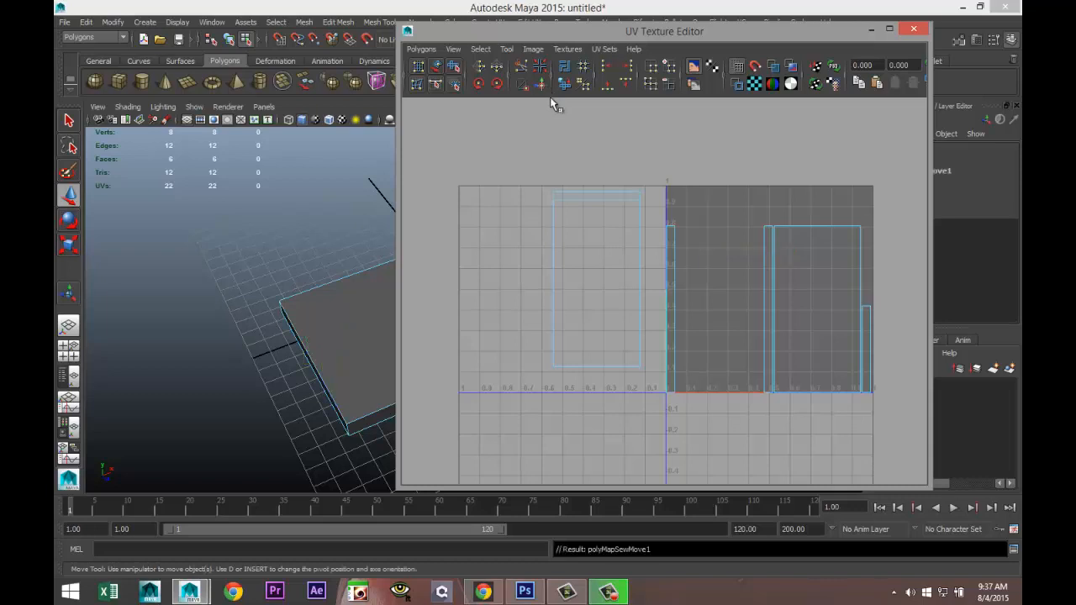
pyautogui.moveTo(588, 366)
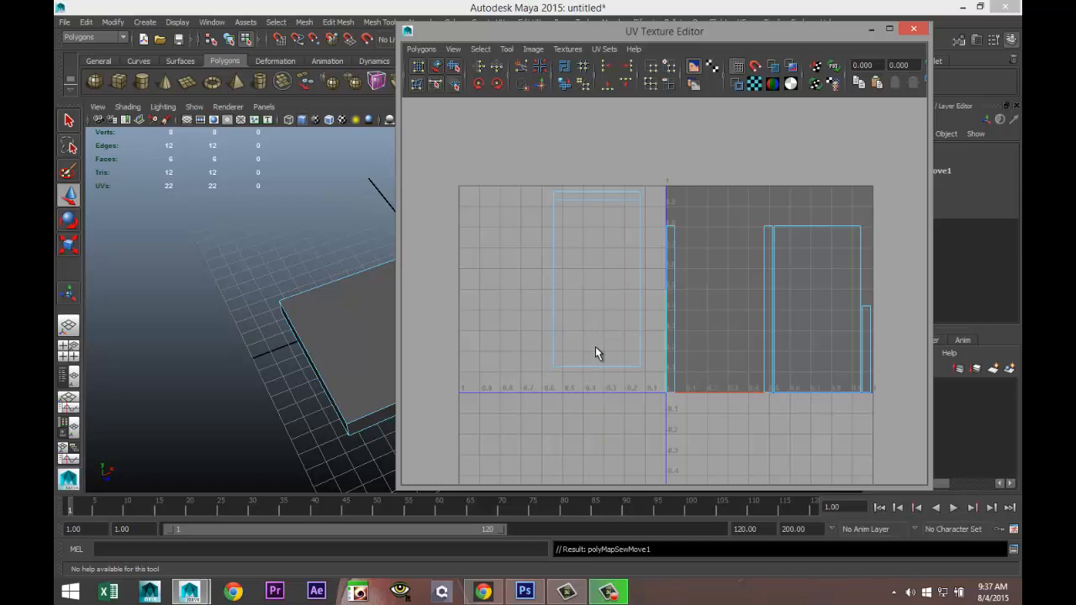
pyautogui.click(521, 83)
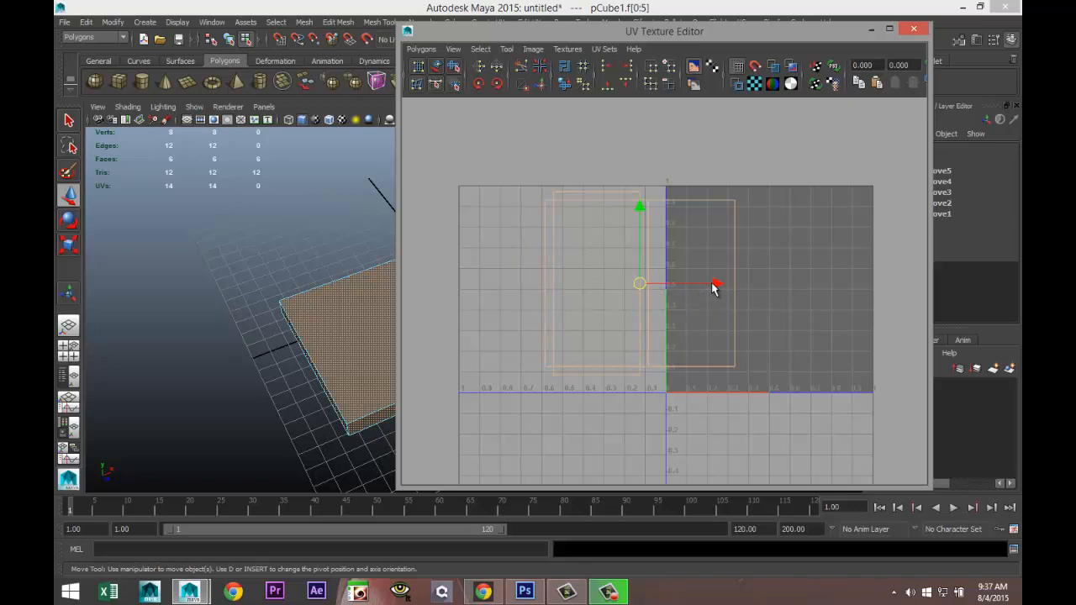
pyautogui.moveTo(714, 283); pyautogui.dragTo(846, 283)
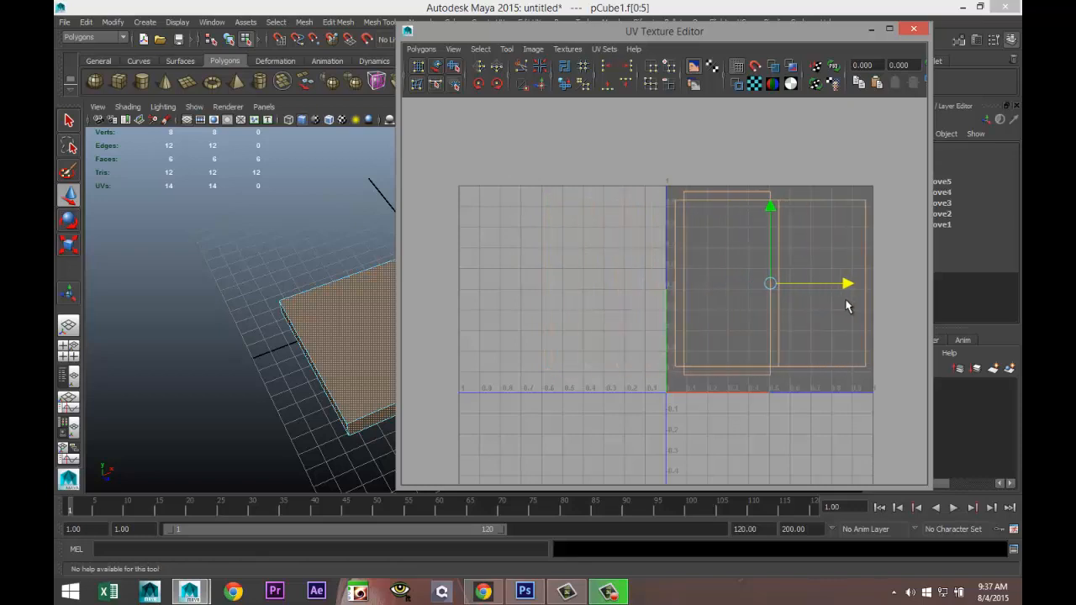
pyautogui.click(421, 49)
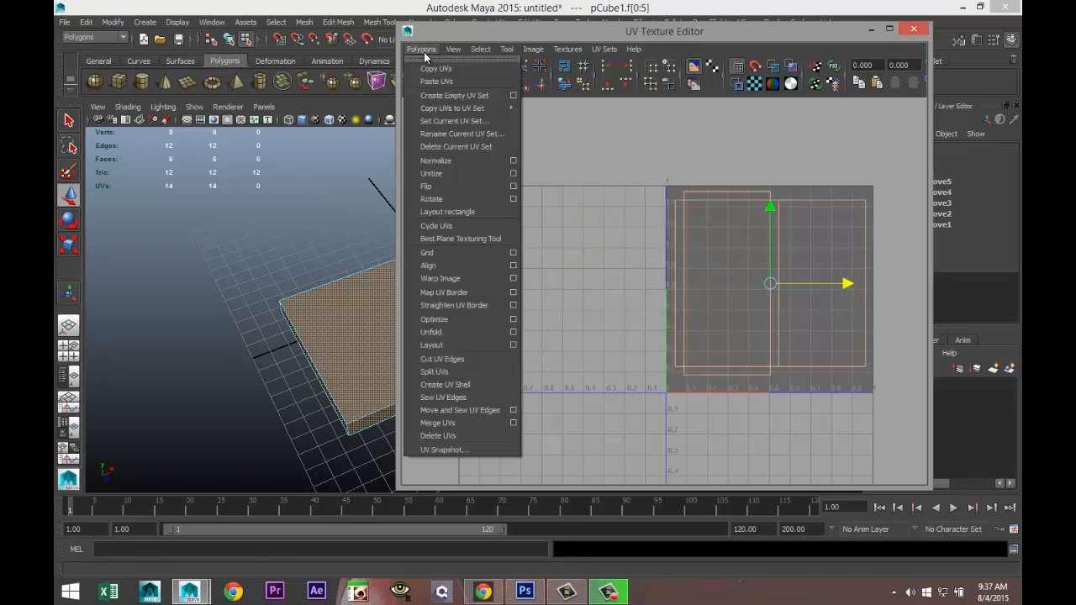
pyautogui.click(431, 344)
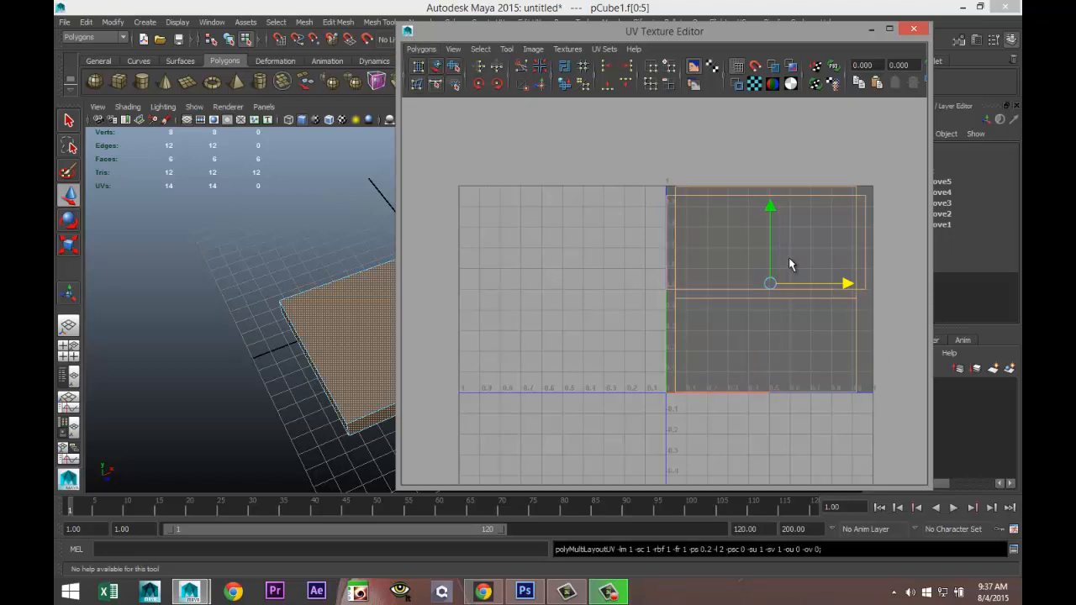
pyautogui.moveTo(682, 296)
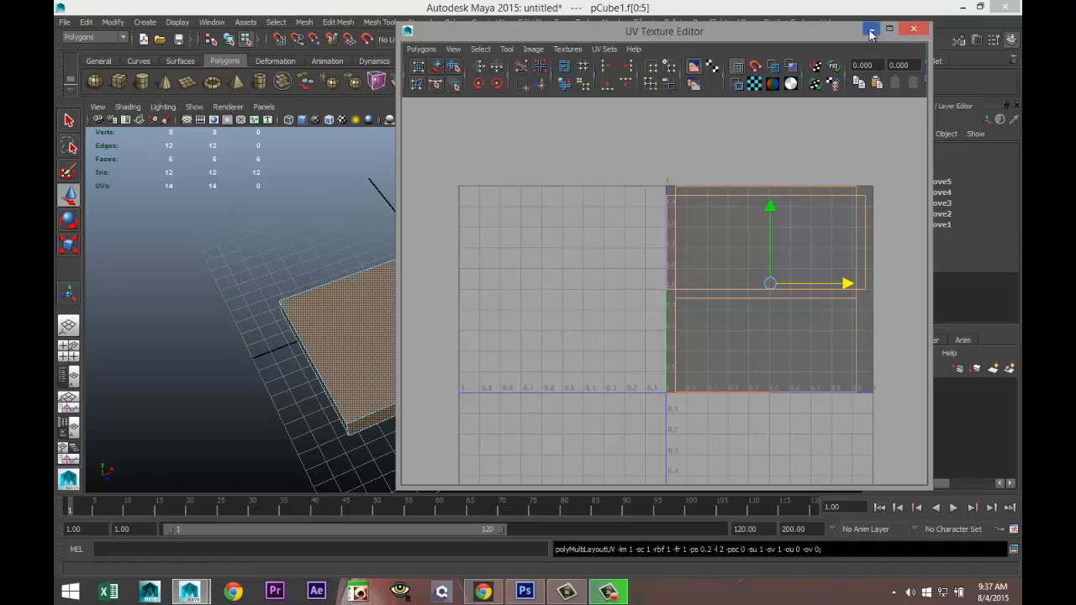
# Close the UV editor and assign a new Blinn material to the slab.
pyautogui.click(912, 28)
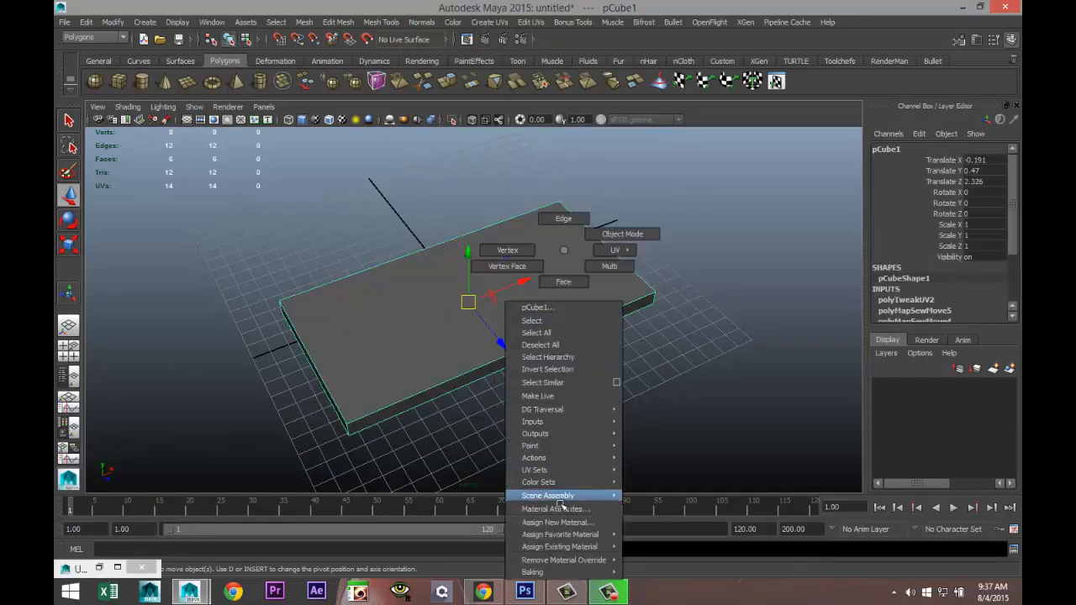
pyautogui.click(556, 522)
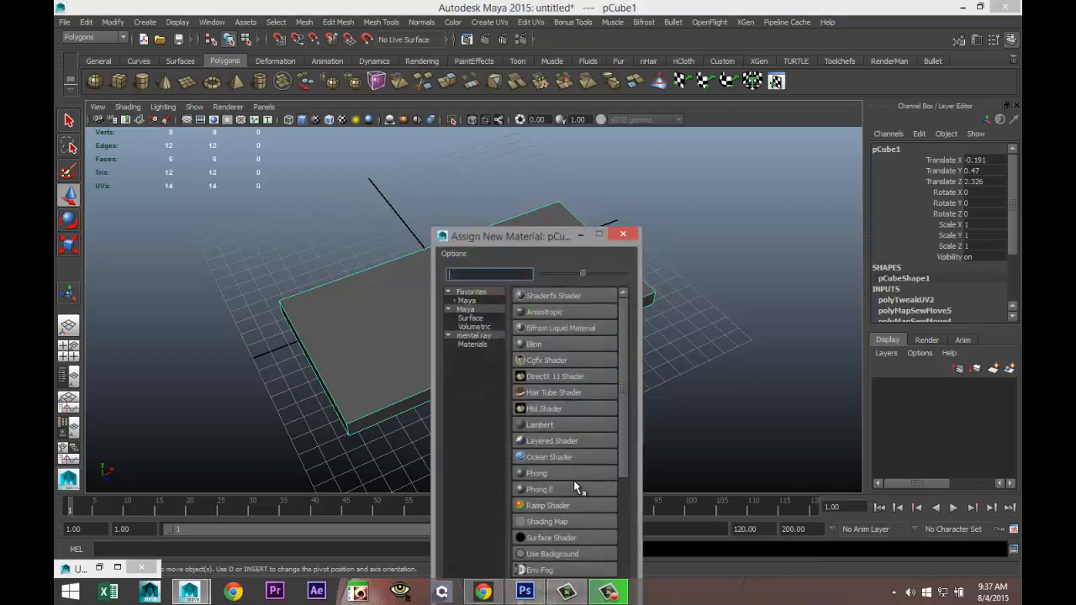
pyautogui.write('bl')
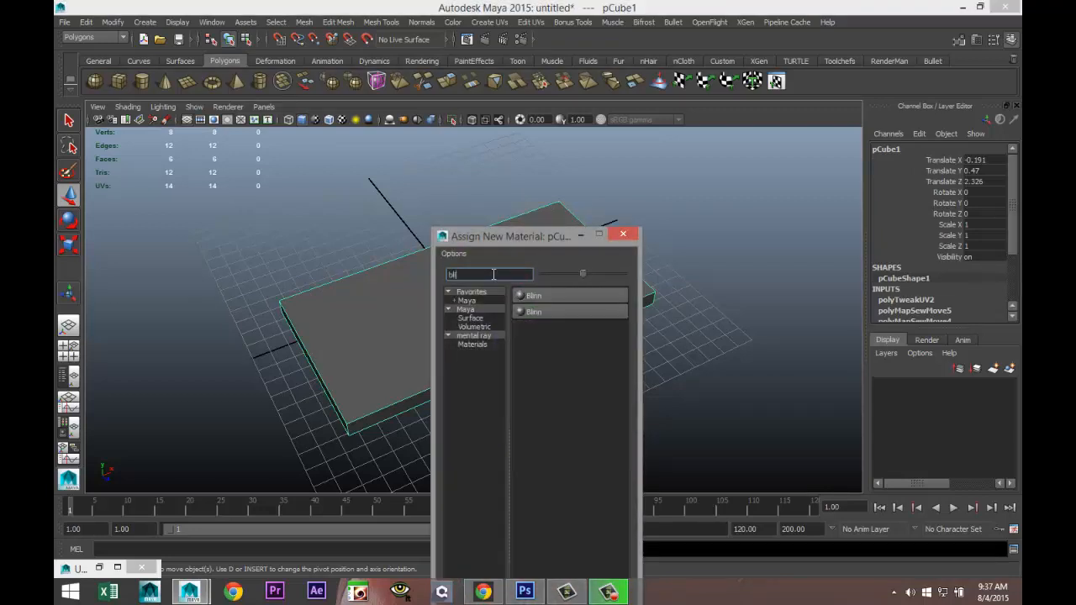
pyautogui.click(534, 294)
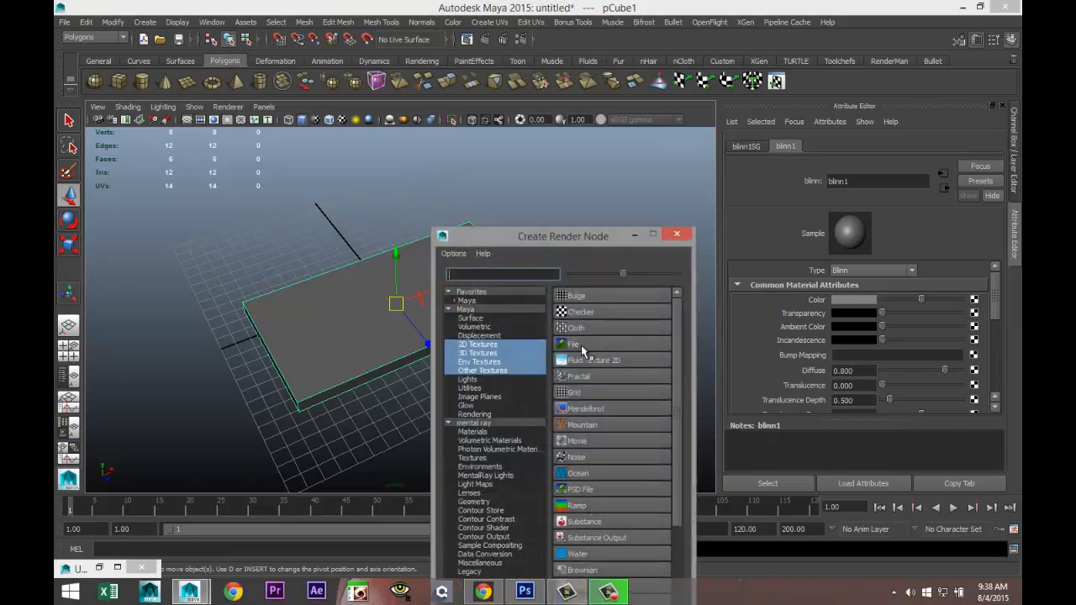
# Map the Blinn colour to a file texture loaded with indian logo.jpg.
pyautogui.click(575, 344)
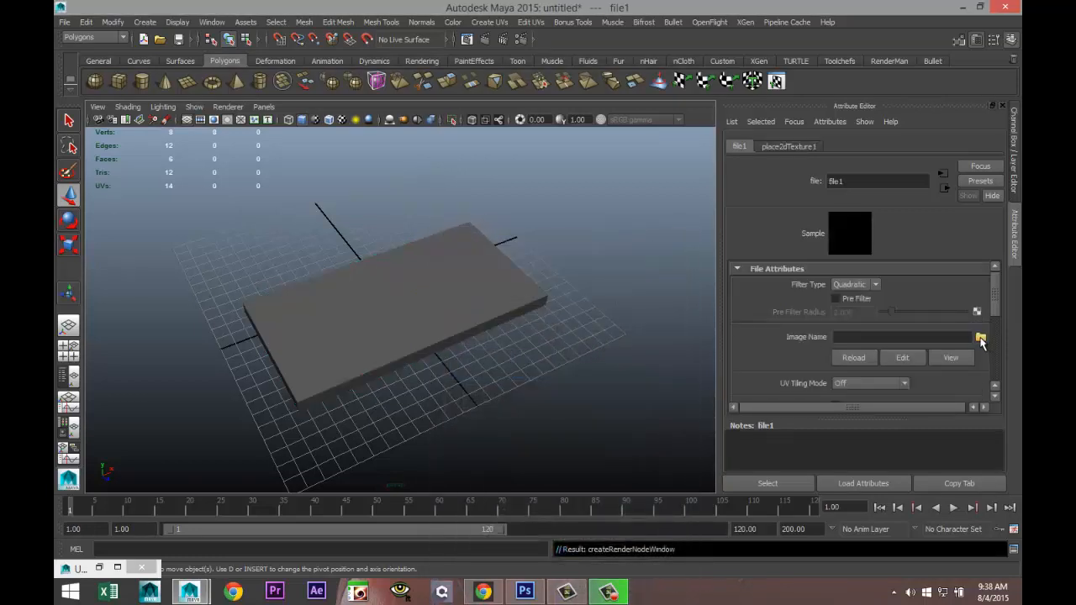
pyautogui.click(981, 336)
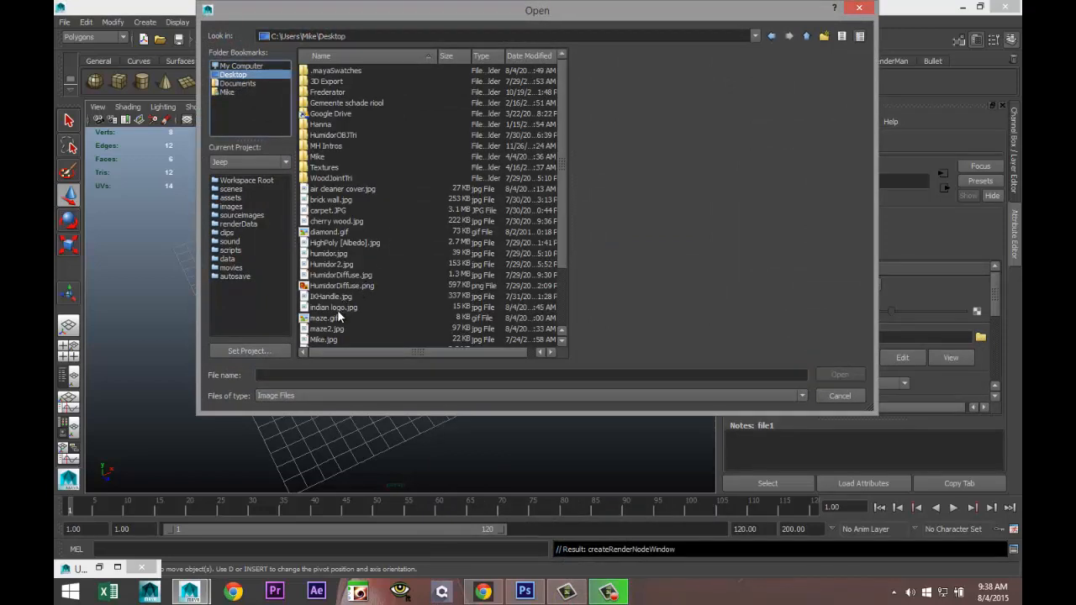
pyautogui.click(332, 307)
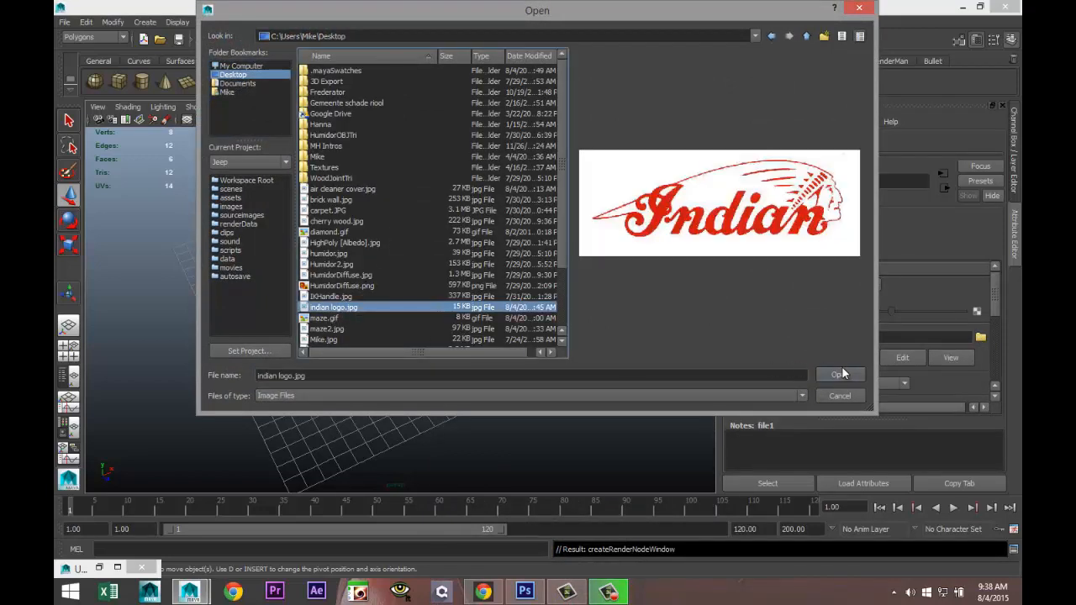
pyautogui.click(838, 374)
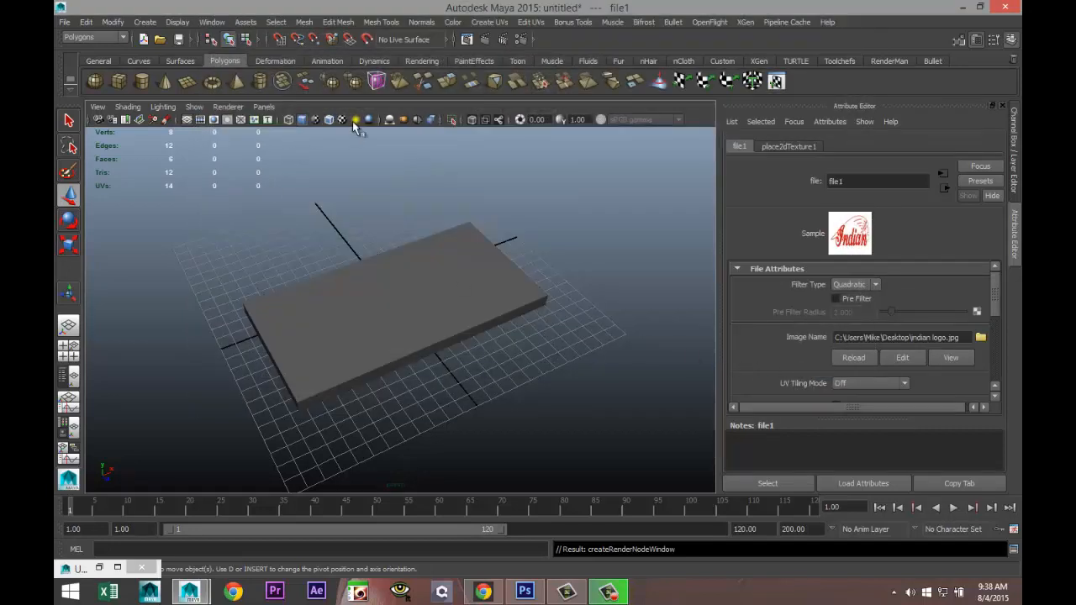
# Turn on textured display and rotate the slab's UVs clockwise in the UV Texture Editor.
pyautogui.click(341, 119)
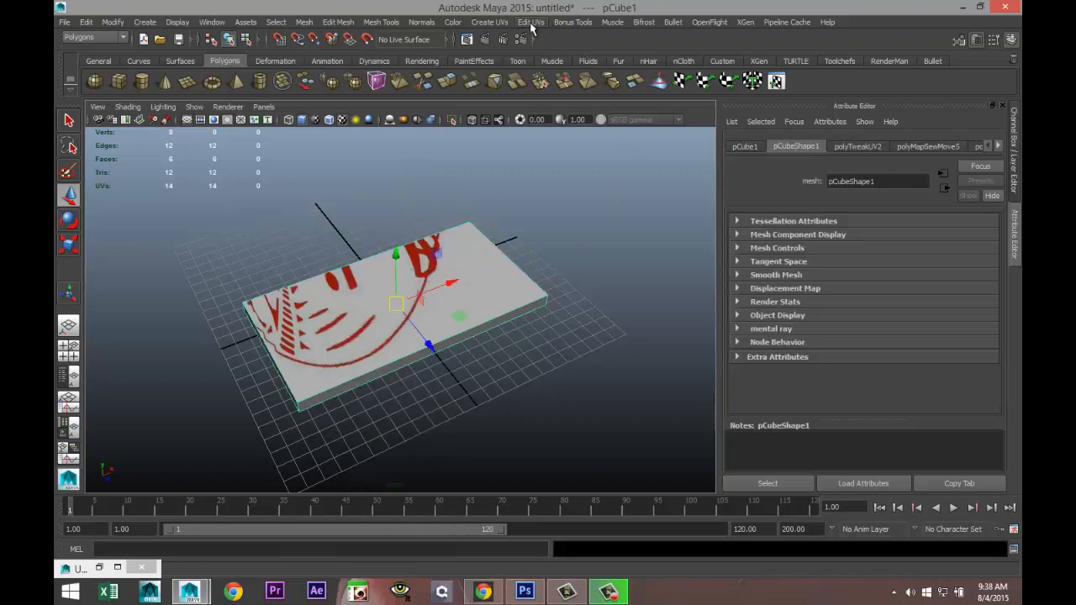
pyautogui.click(530, 22)
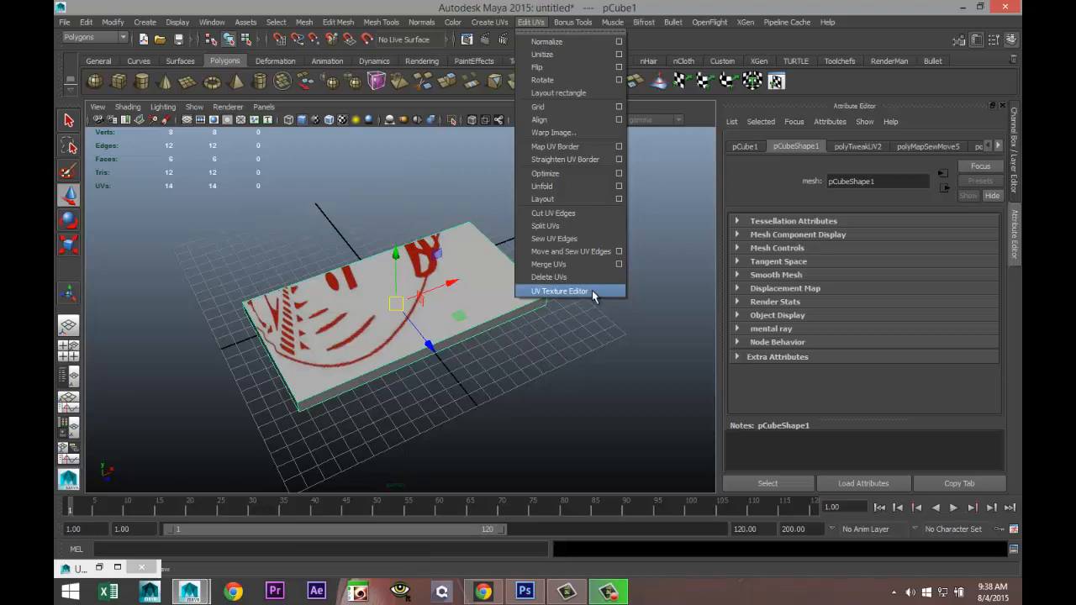
pyautogui.click(558, 291)
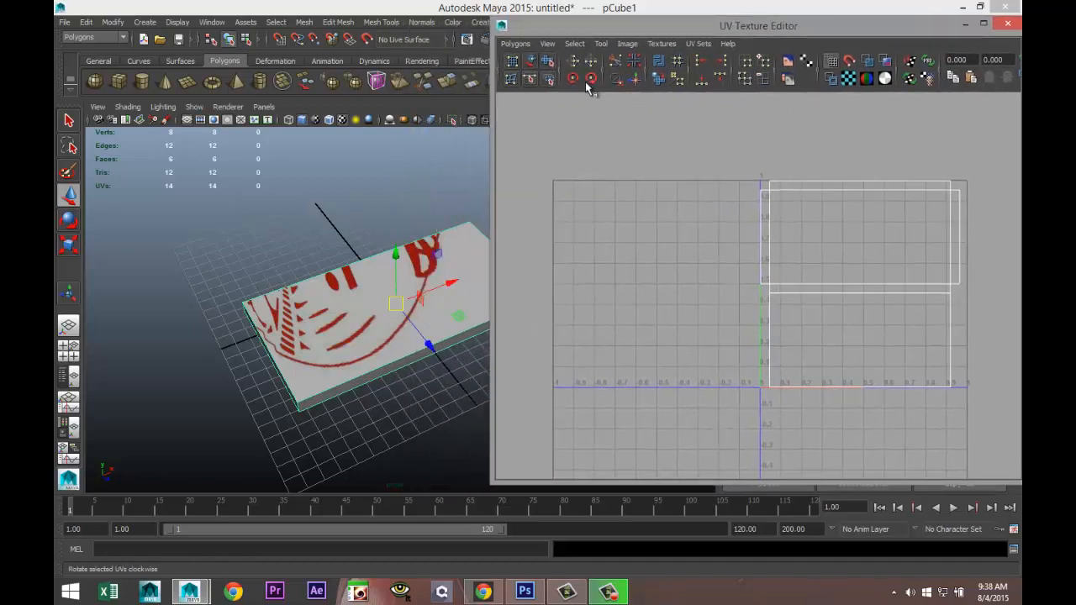
pyautogui.click(590, 78)
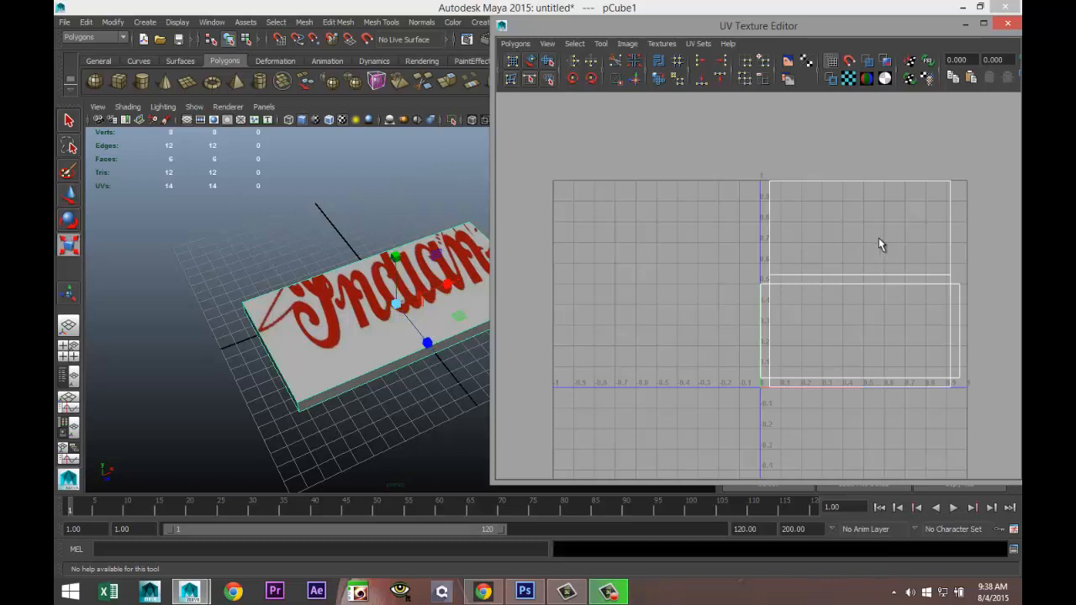
pyautogui.moveTo(868, 280)
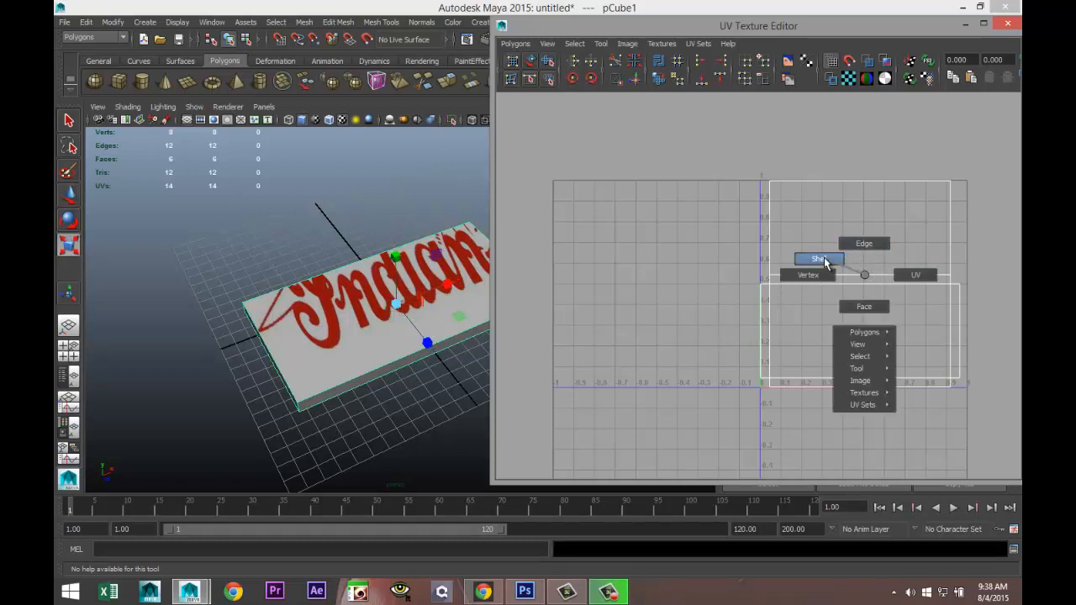
# Select the UV shell and move it up until the full headdress logo is centred.
pyautogui.click(818, 259)
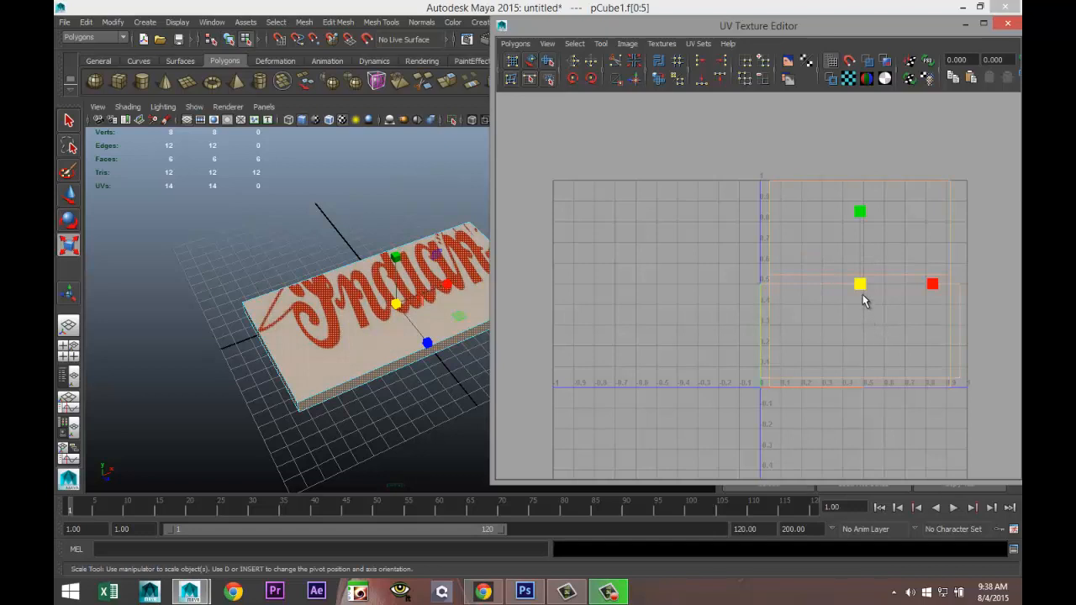
pyautogui.click(69, 195)
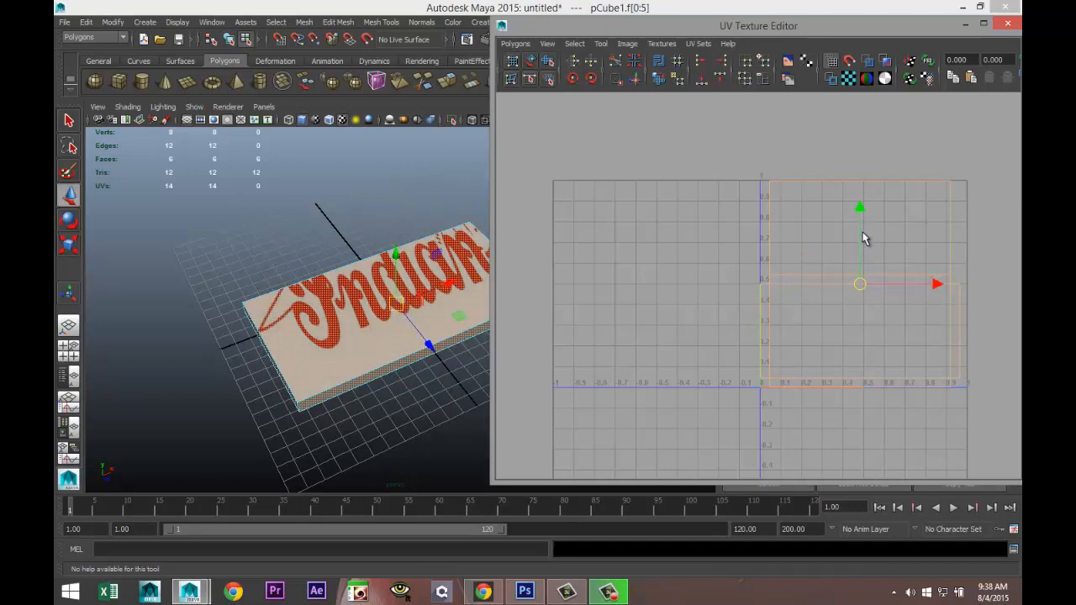
pyautogui.moveTo(860, 208); pyautogui.dragTo(860, 179)
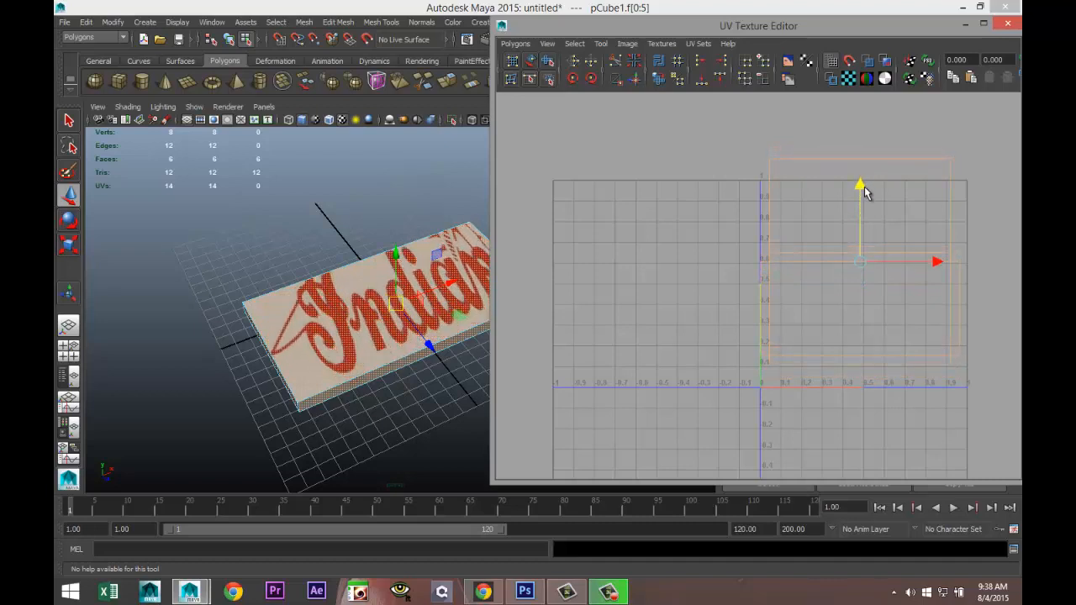
pyautogui.moveTo(883, 327)
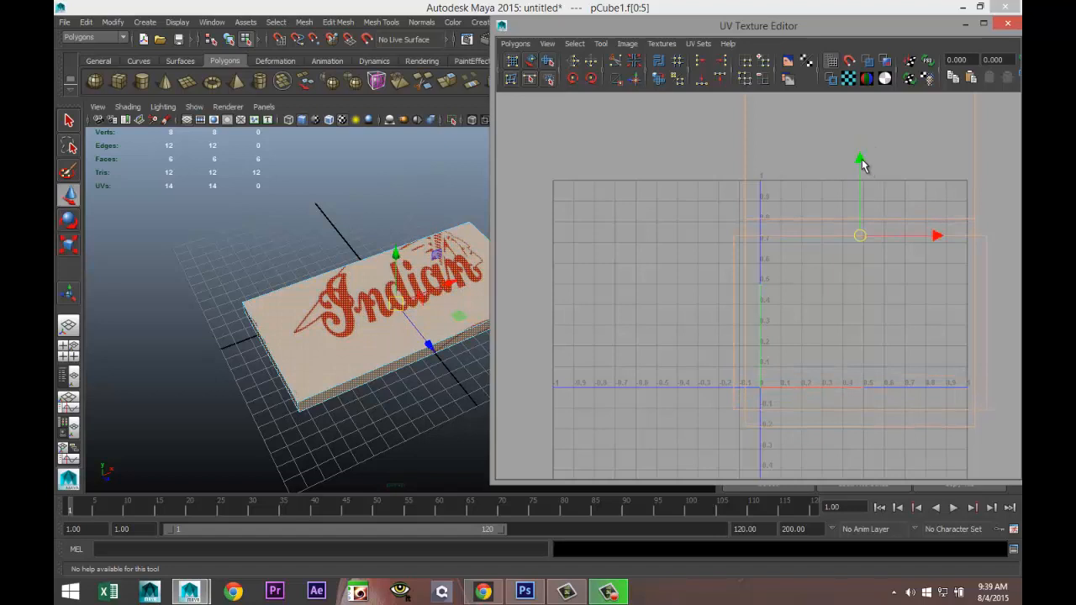
pyautogui.moveTo(860, 235); pyautogui.dragTo(859, 202)
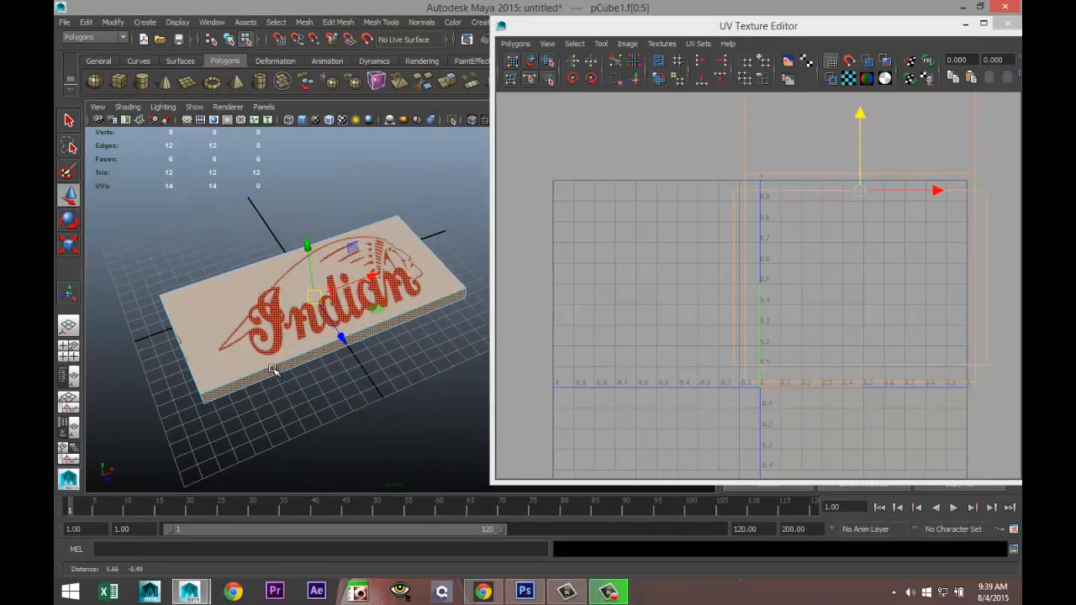
pyautogui.moveTo(273, 368); pyautogui.dragTo(336, 359)
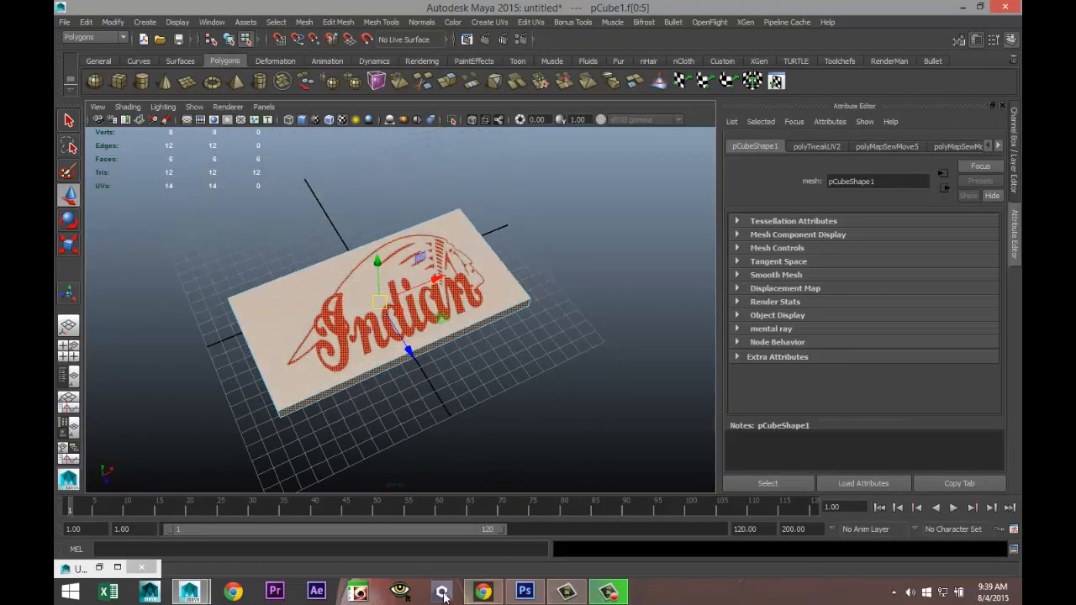
# In Photoshop, bring up NDO's Photo-Normal Presets gallery.
pyautogui.click(524, 591)
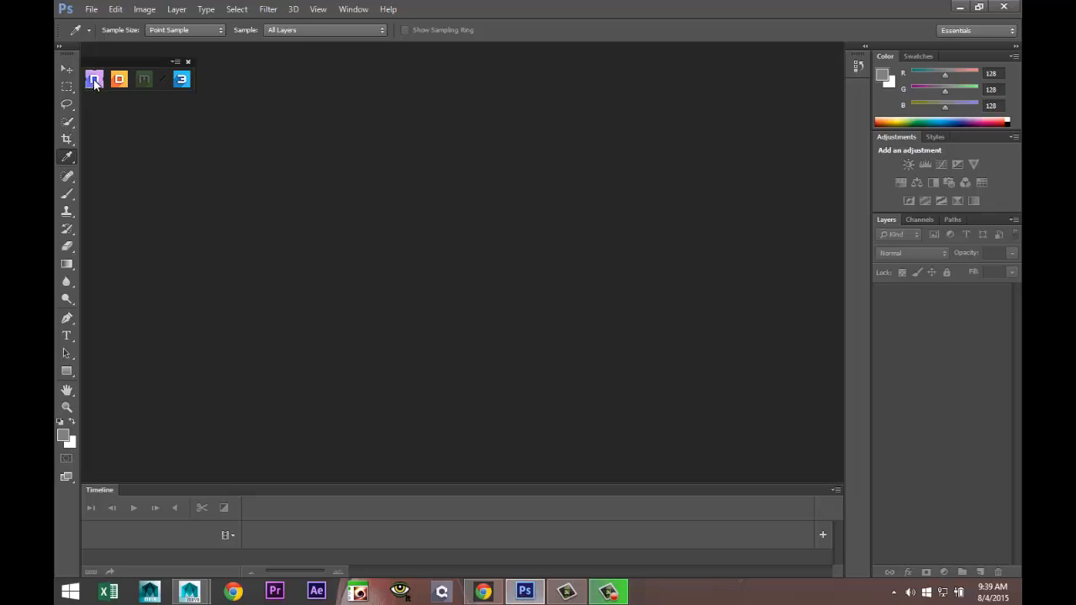
pyautogui.moveTo(94, 78)
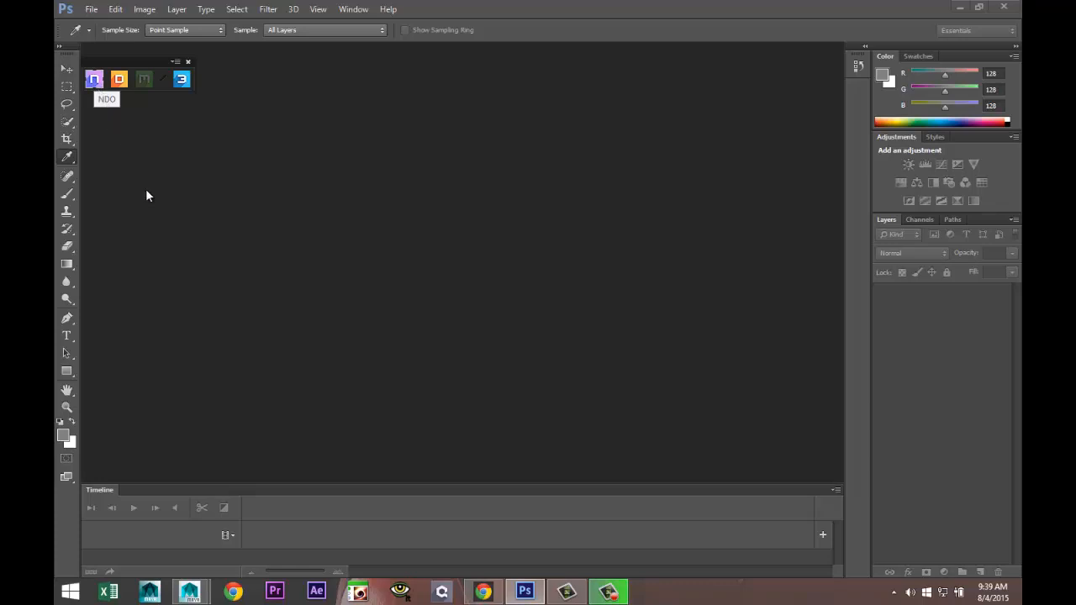
pyautogui.moveTo(248, 233)
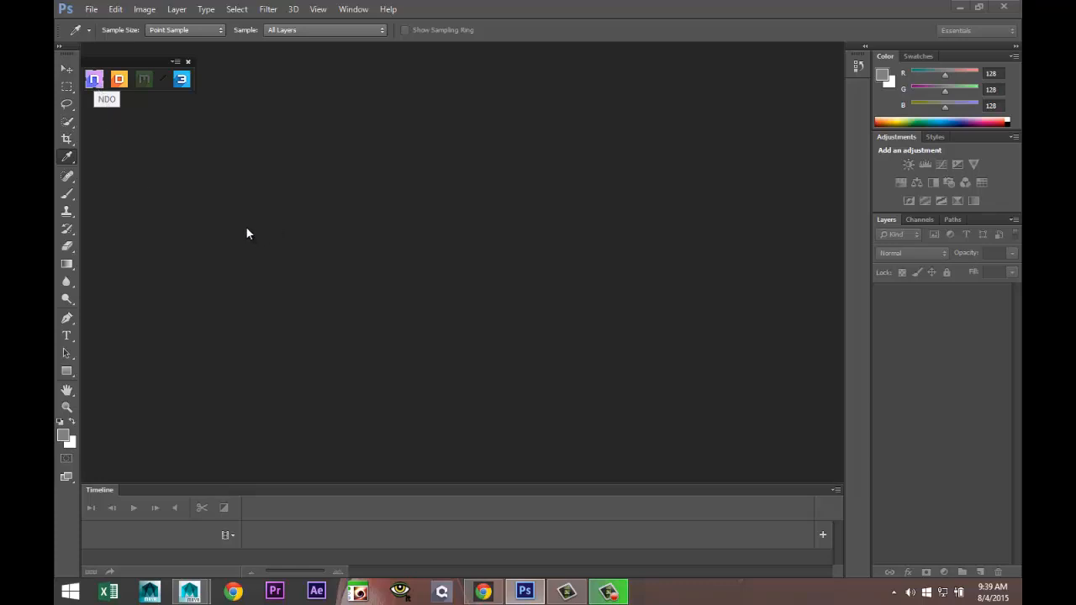
pyautogui.moveTo(224, 246)
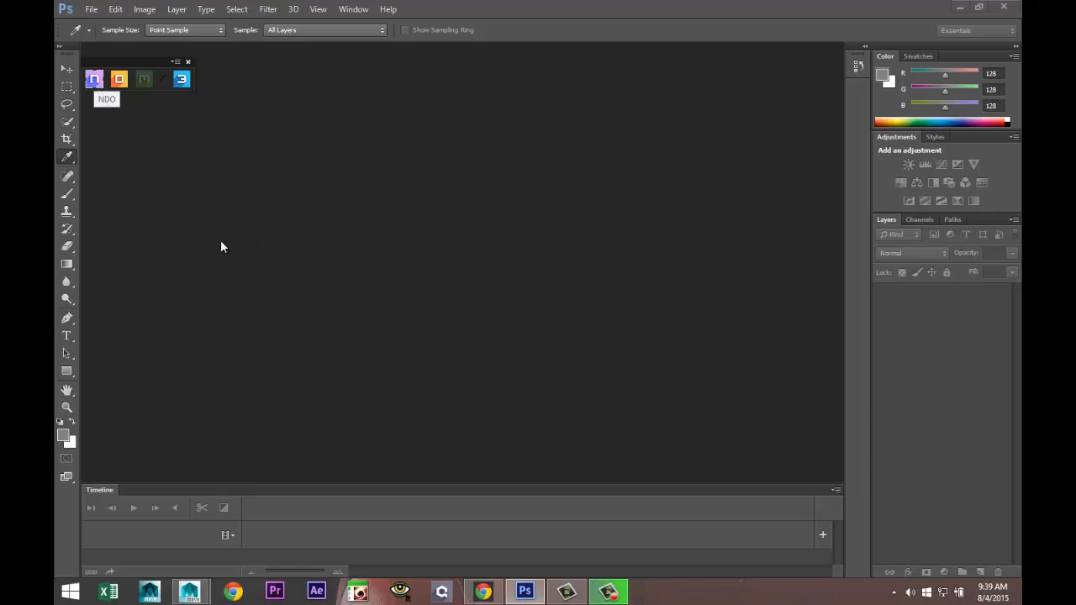
pyautogui.moveTo(262, 285)
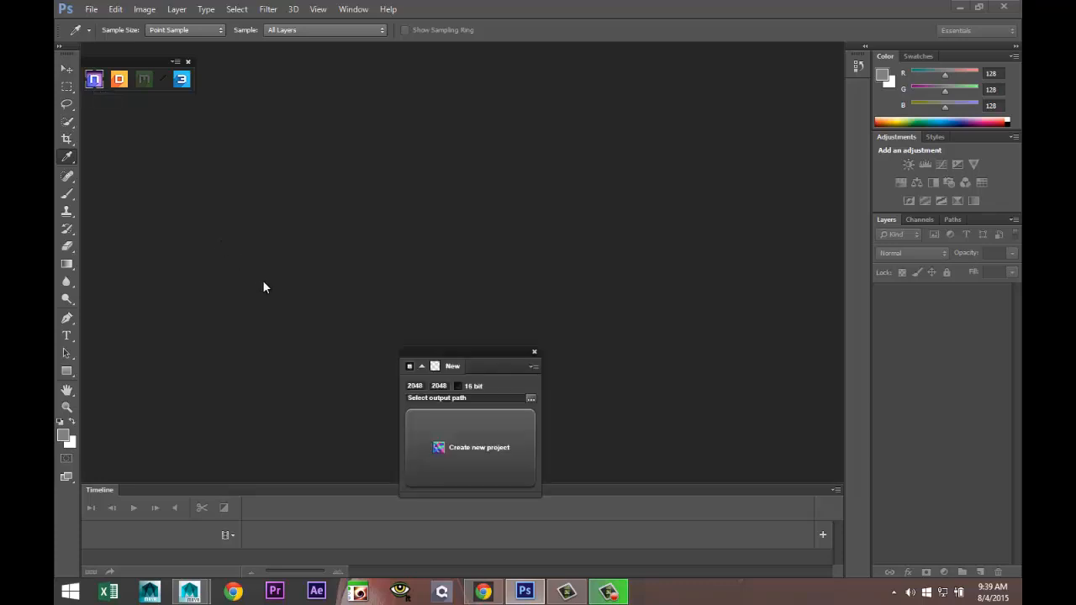
pyautogui.moveTo(469, 365); pyautogui.dragTo(229, 241)
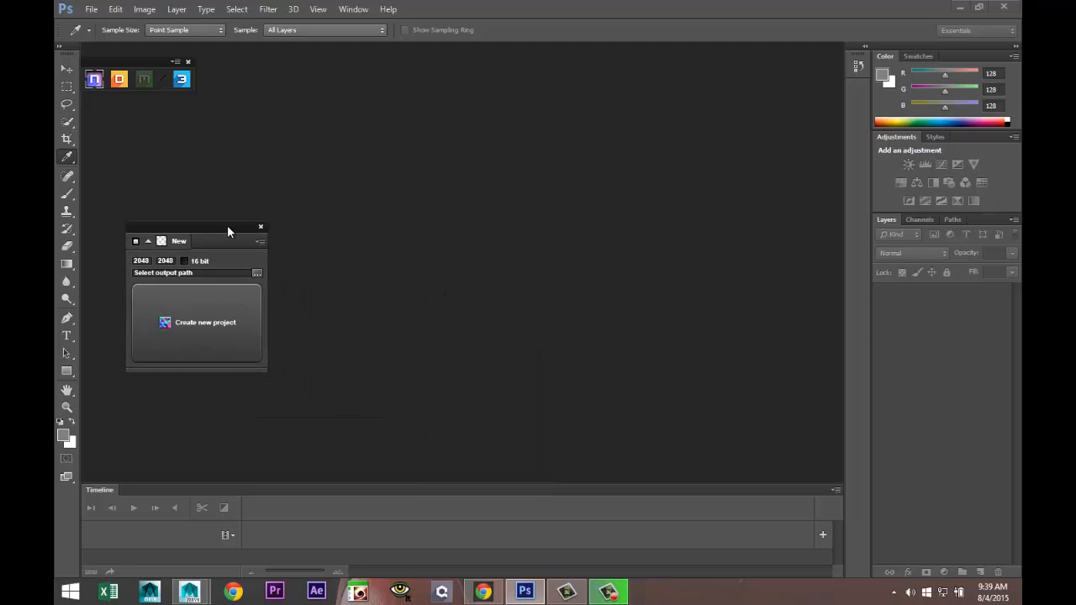
pyautogui.click(260, 241)
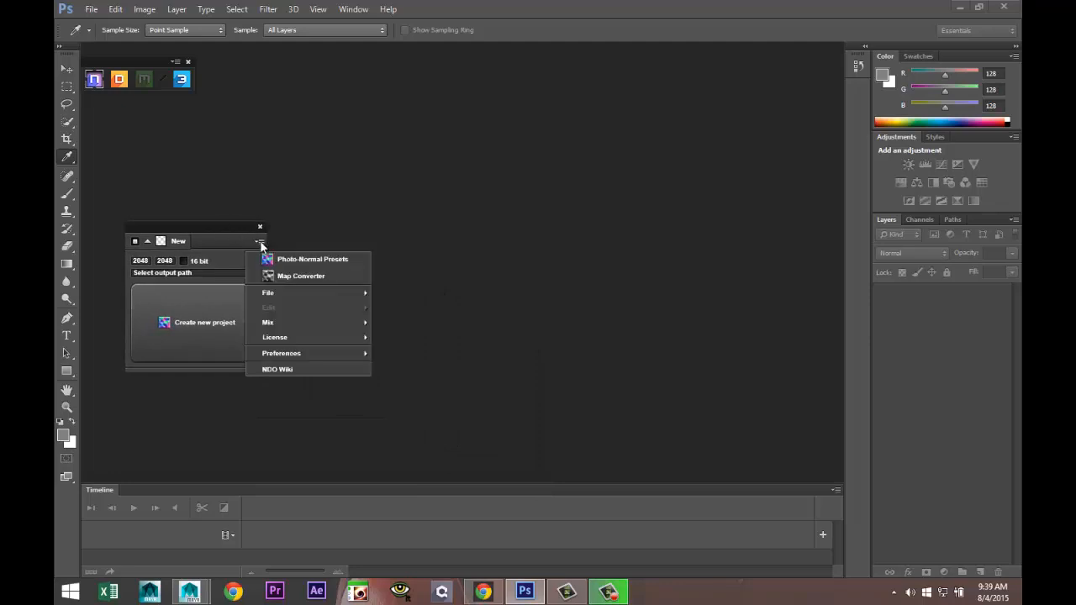
pyautogui.moveTo(311, 259)
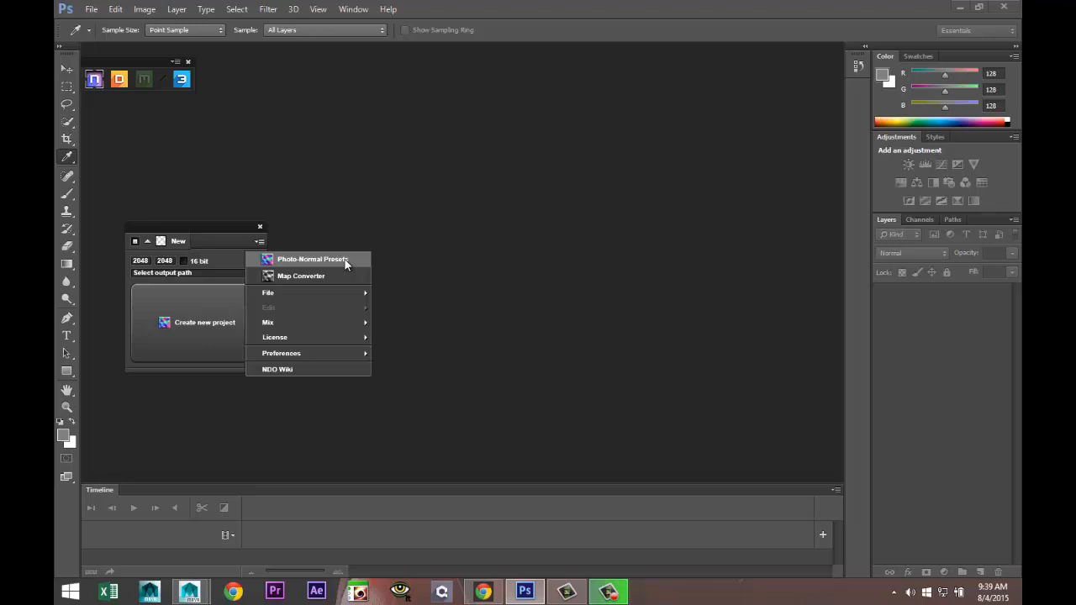
pyautogui.click(312, 259)
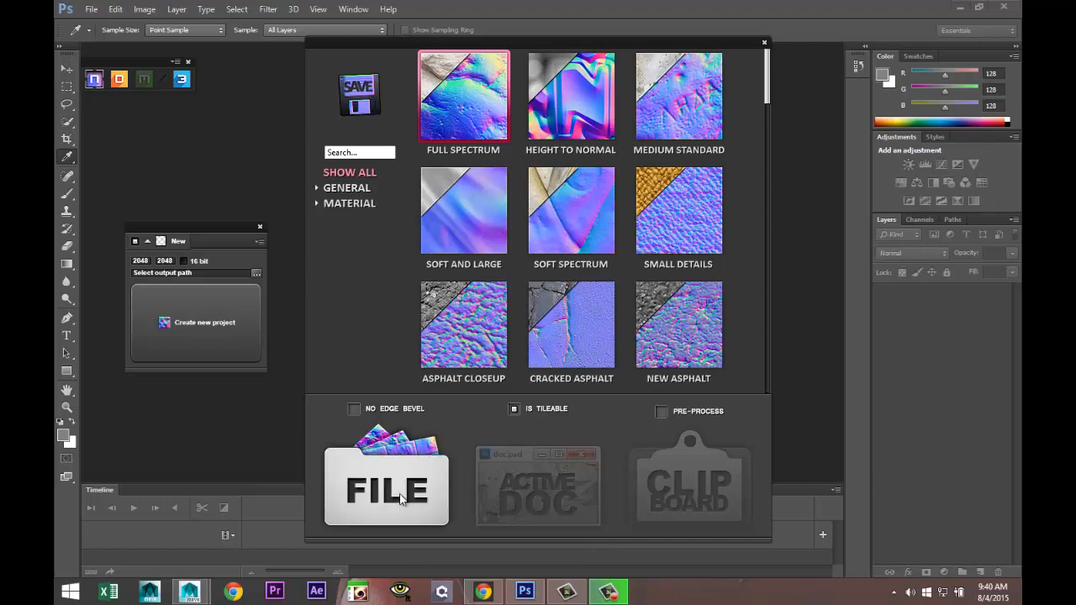
# Load indian logo.jpg from the Desktop as the source texture.
pyautogui.click(386, 490)
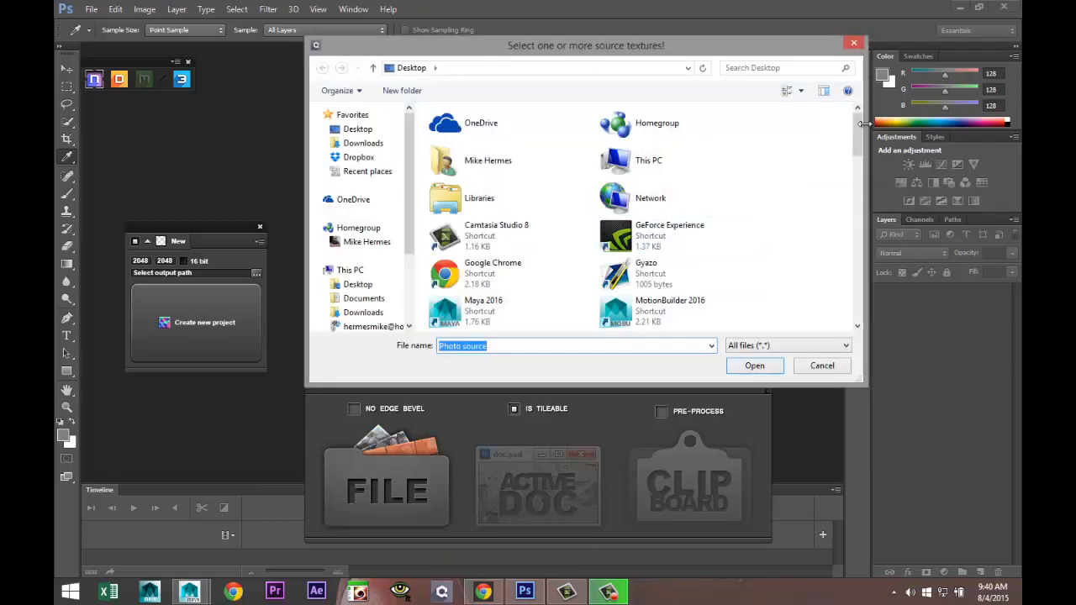
pyautogui.scroll(-3)
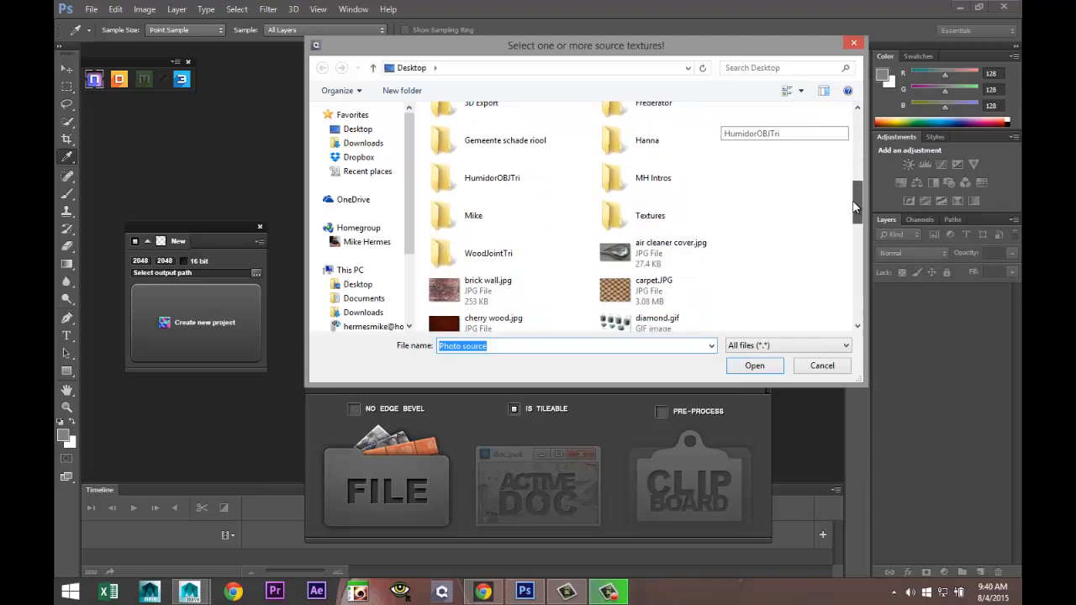
pyautogui.scroll(-3)
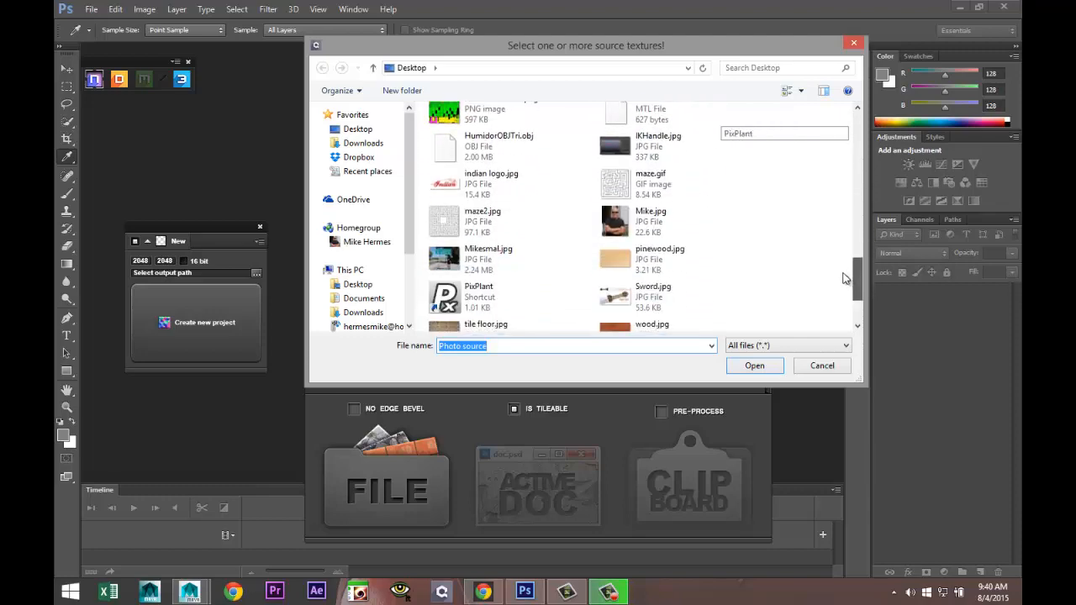
pyautogui.click(491, 166)
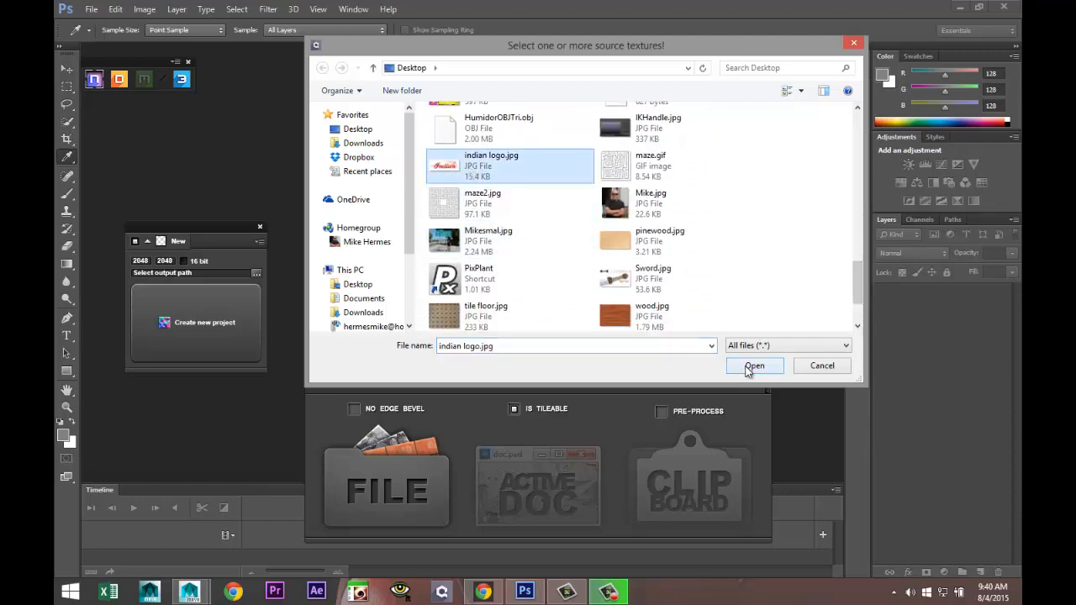
pyautogui.click(754, 365)
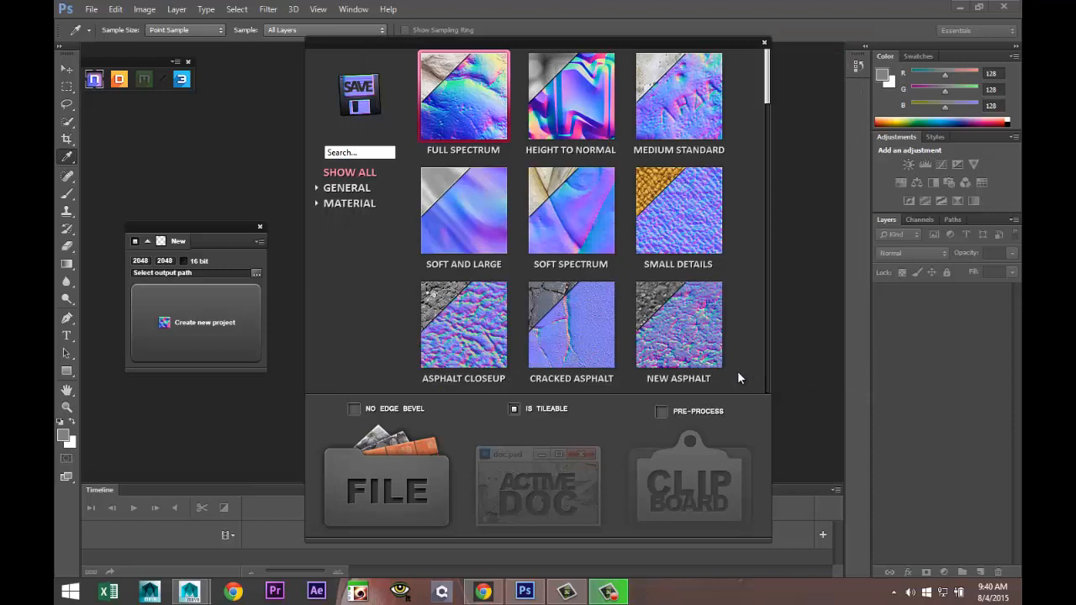
# Generate a Full Spectrum normal map of the logo and adjust the Medium Small detail.
pyautogui.click(763, 42)
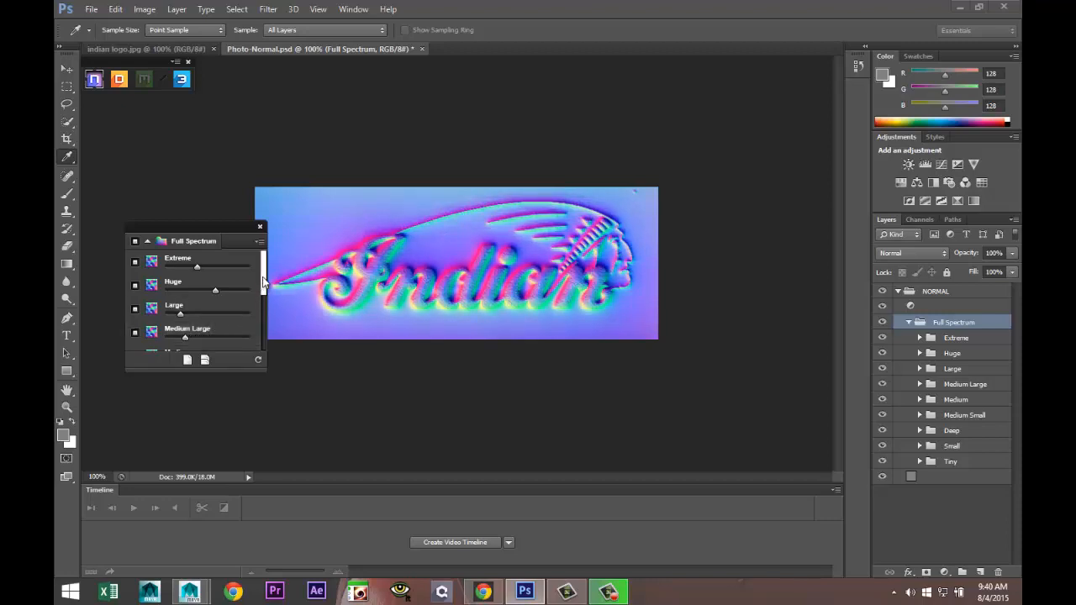
pyautogui.scroll(-3)
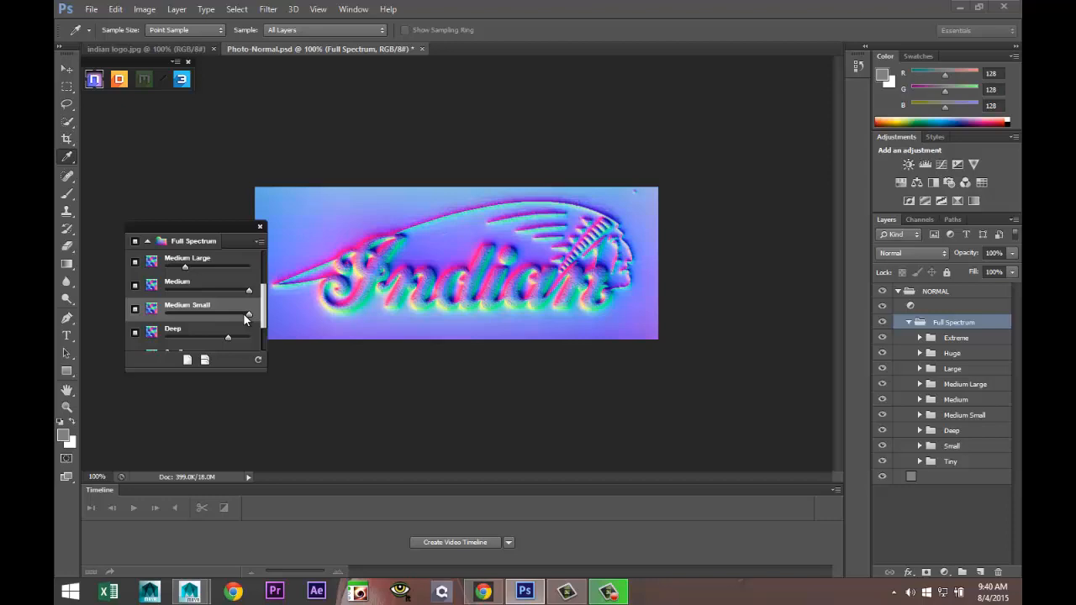
pyautogui.moveTo(227, 322)
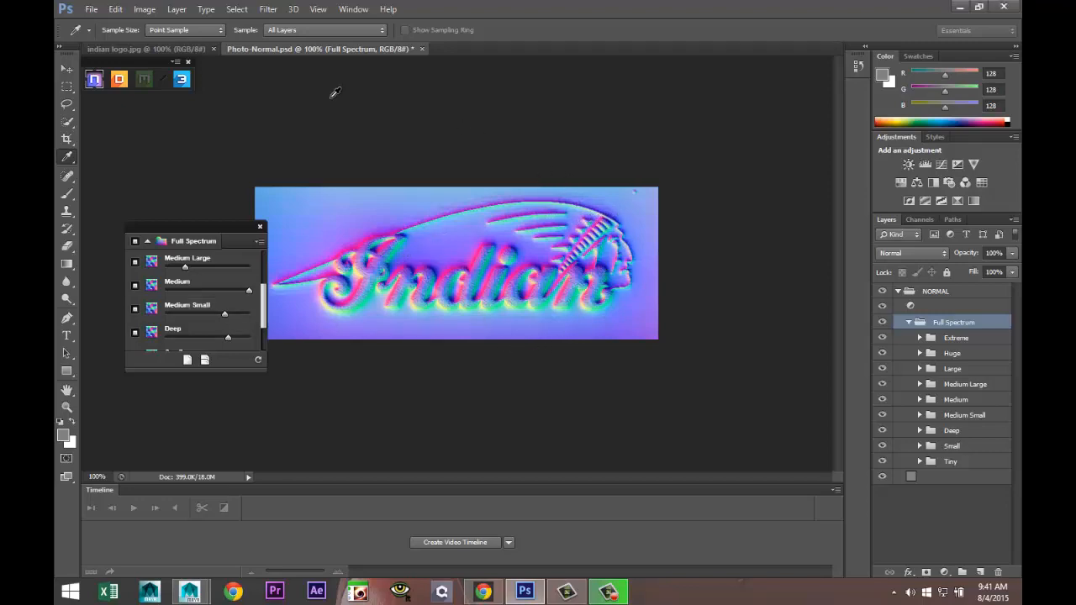
# Save the normal map to the Desktop as the JPEG 'IndianNormal', accepting the JPEG options.
pyautogui.click(91, 9)
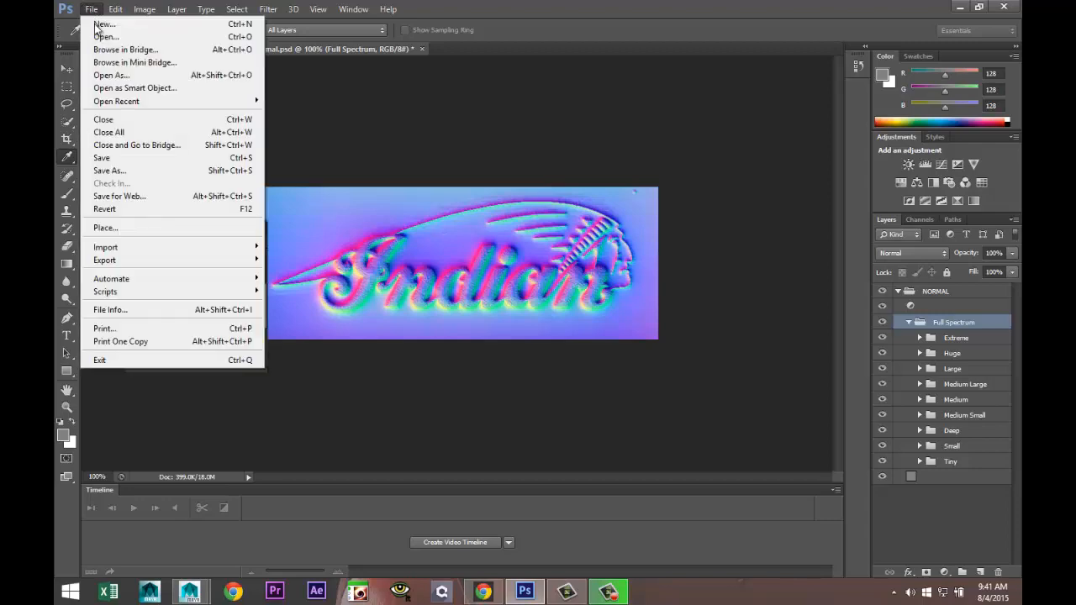
pyautogui.click(109, 170)
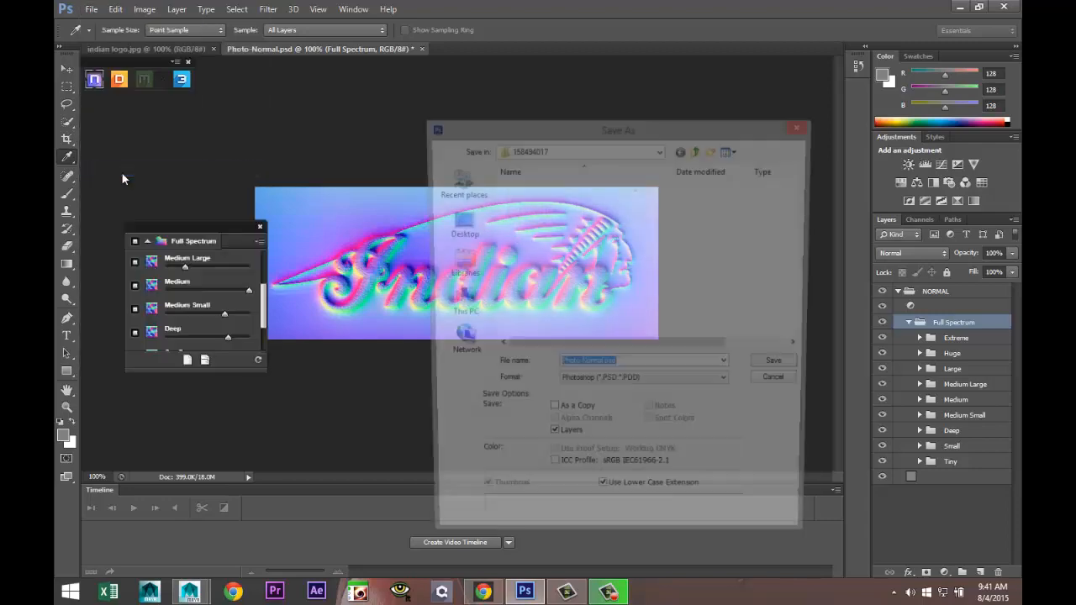
pyautogui.click(727, 384)
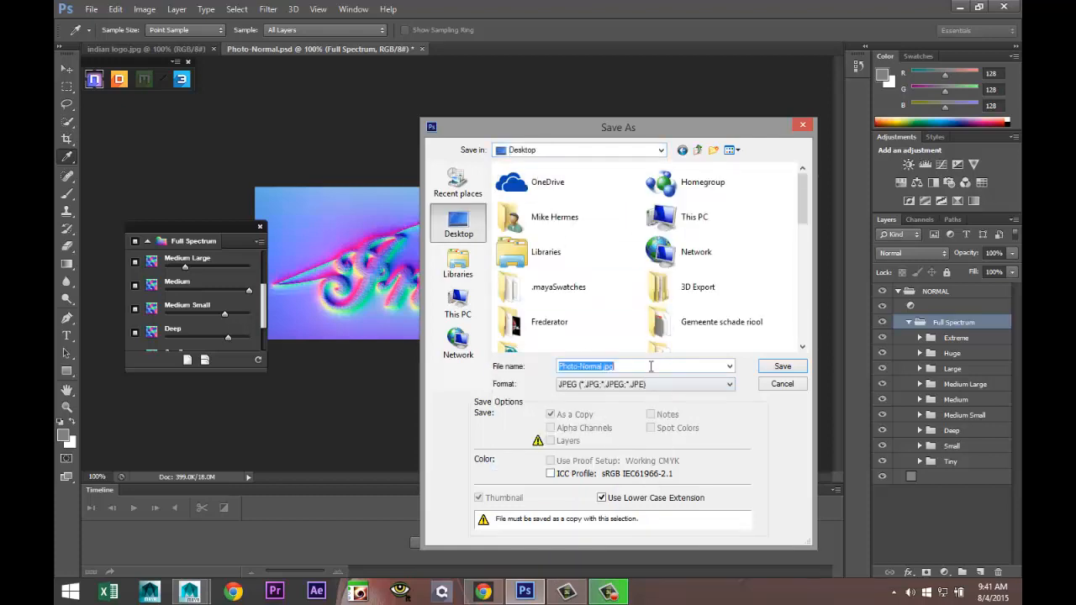
pyautogui.write('In')
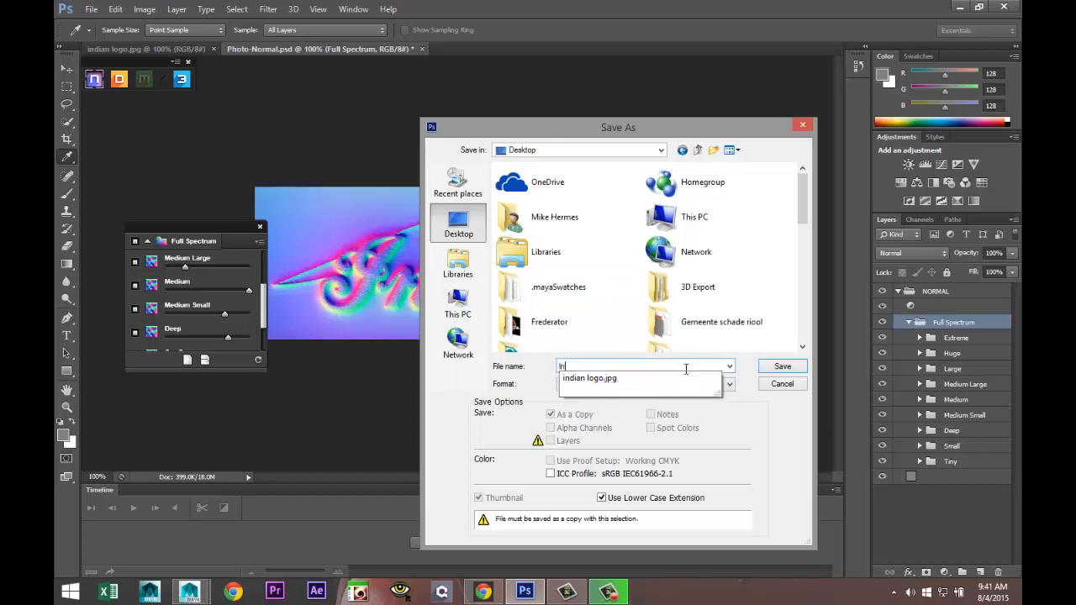
pyautogui.write('IndianNormal')
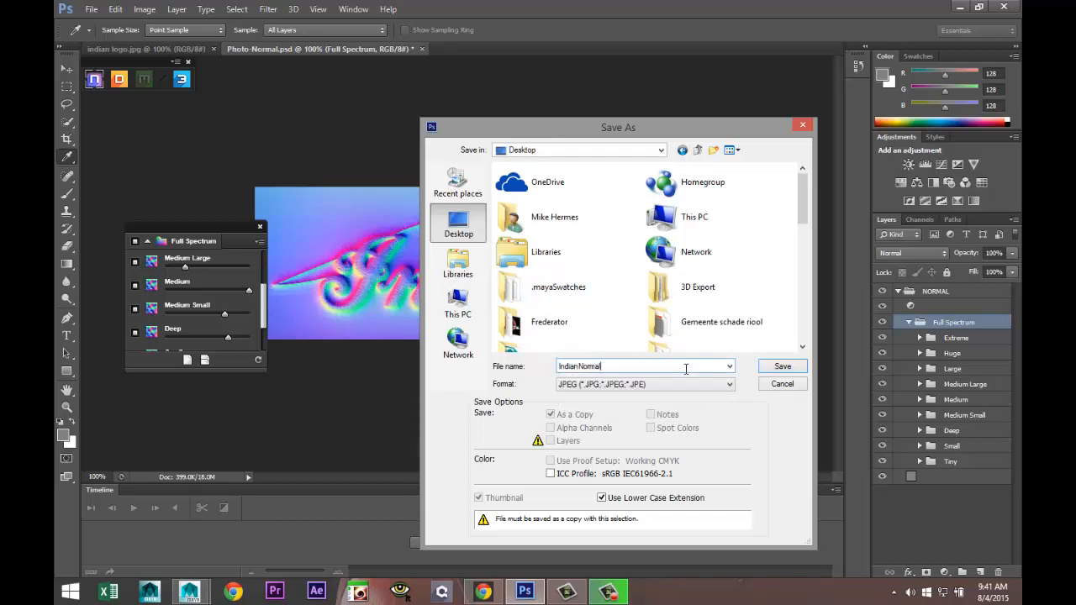
pyautogui.click(781, 366)
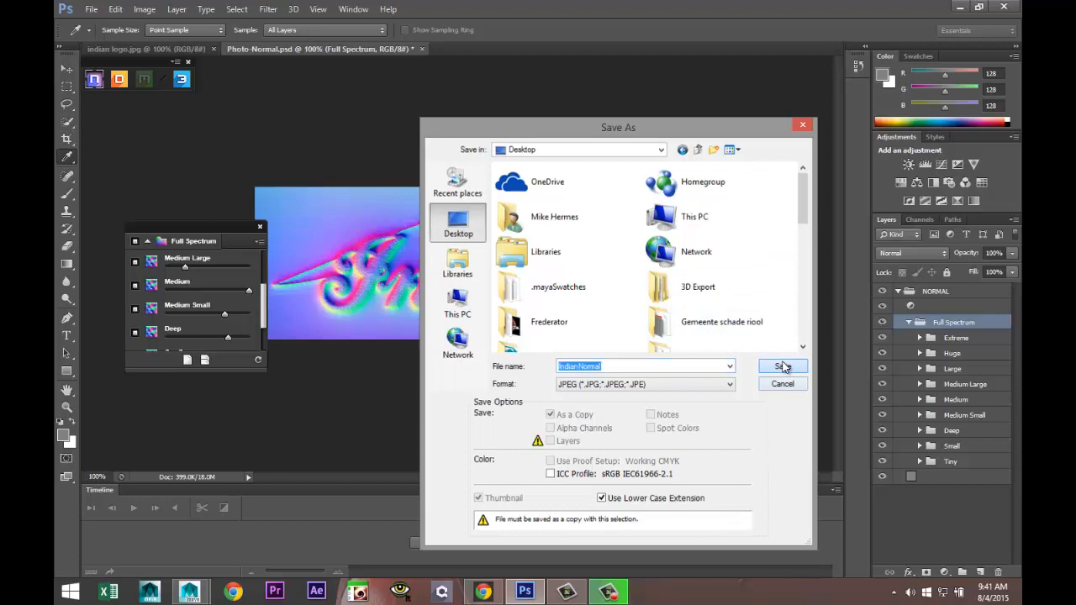
pyautogui.click(781, 366)
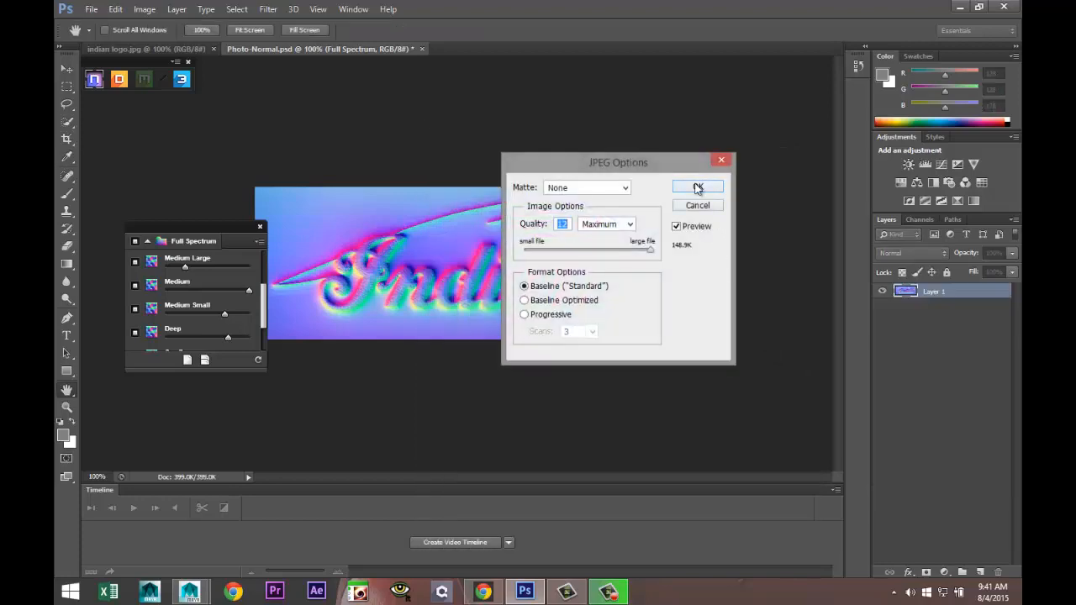
pyautogui.click(697, 187)
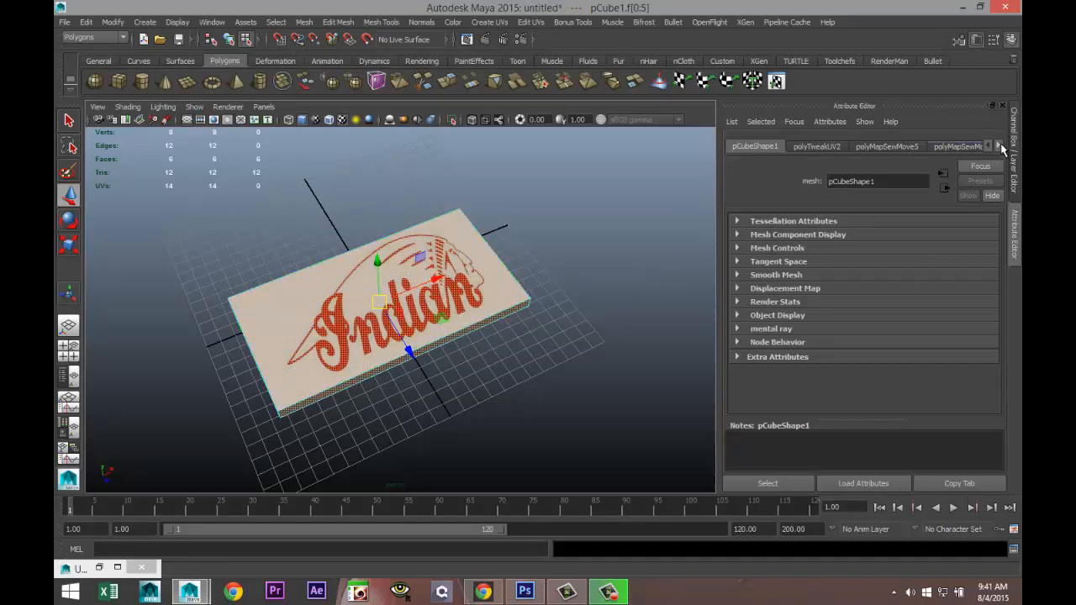
# Set the Blinn's bump to use tangent-space normals and enter a value of 0.5.
pyautogui.click(998, 146)
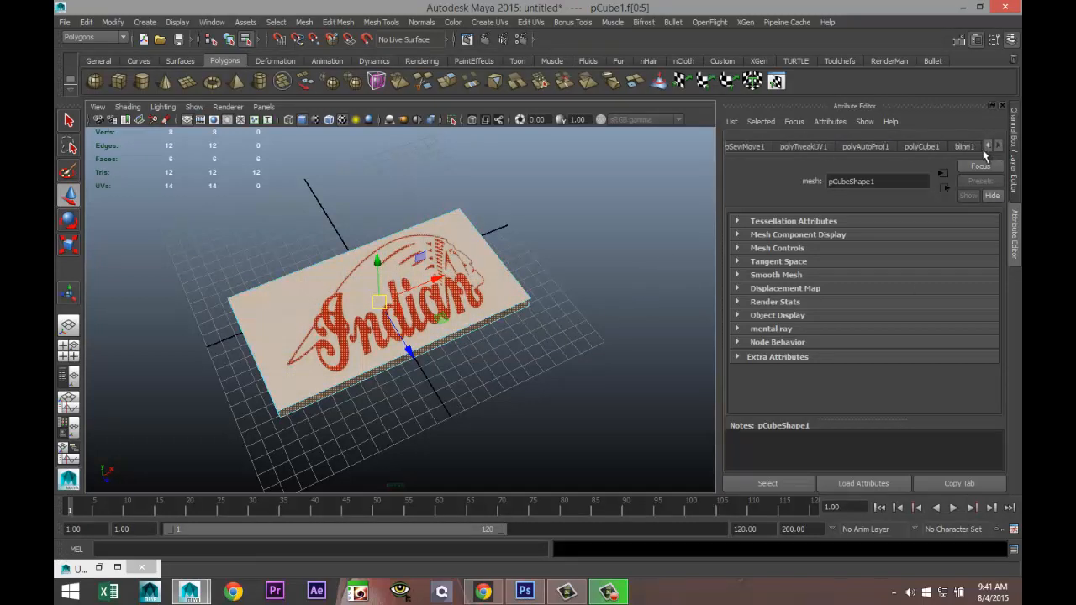
pyautogui.click(964, 145)
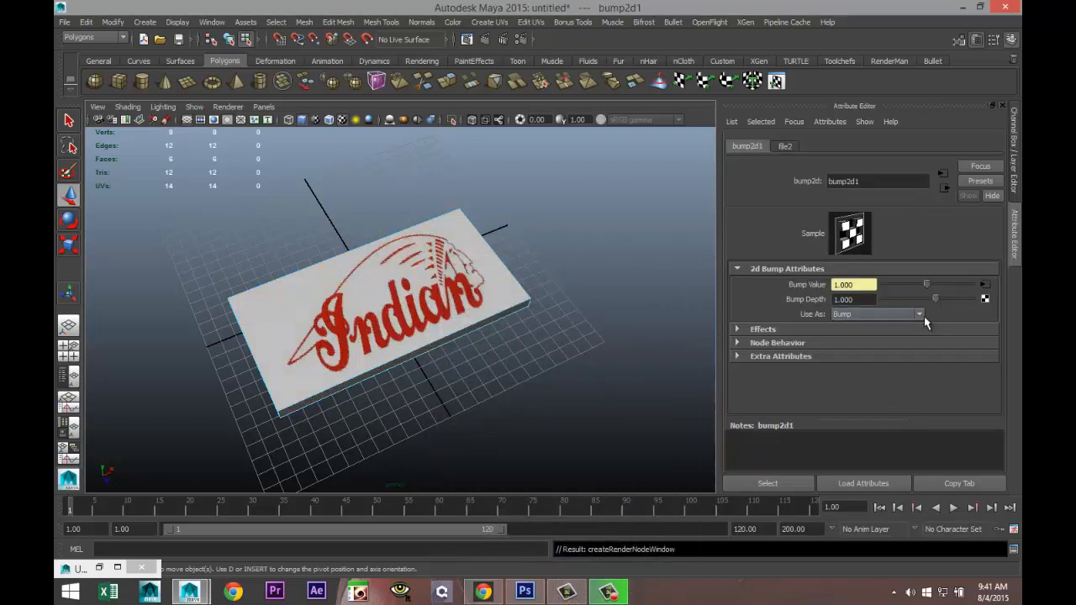
pyautogui.click(918, 313)
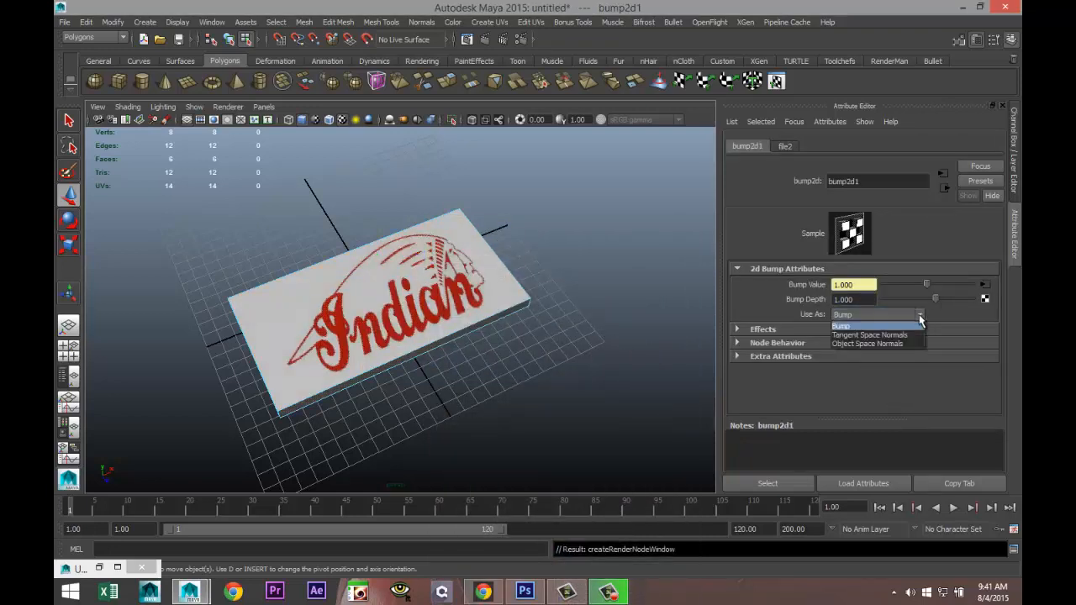
pyautogui.click(869, 334)
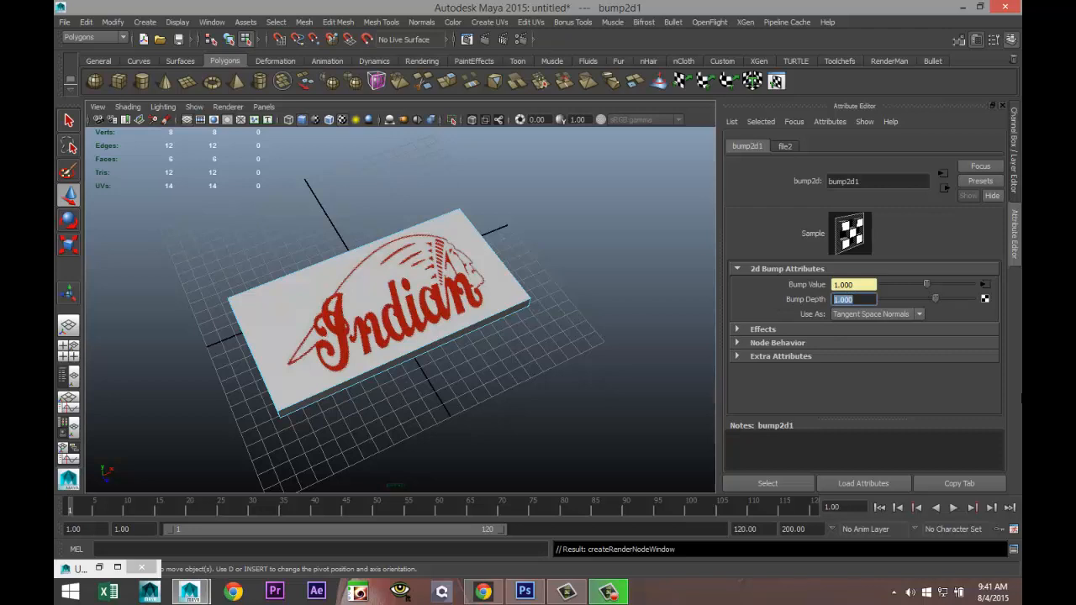
pyautogui.write('0.5')
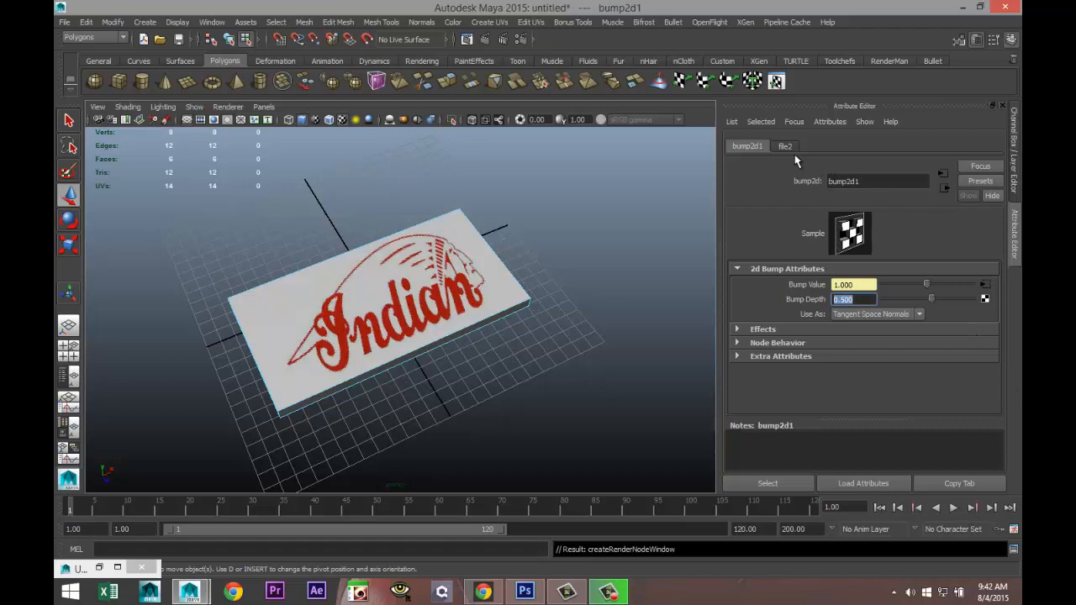
# Load IndianNormal.jpg into the bump file texture and deselect to view the embossing.
pyautogui.click(784, 146)
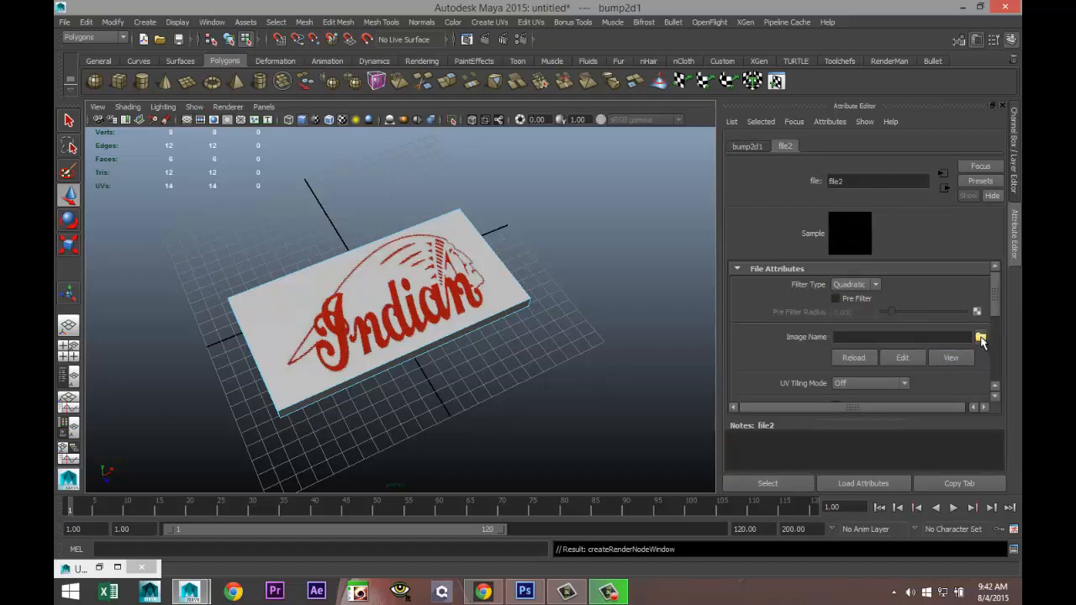
pyautogui.click(981, 337)
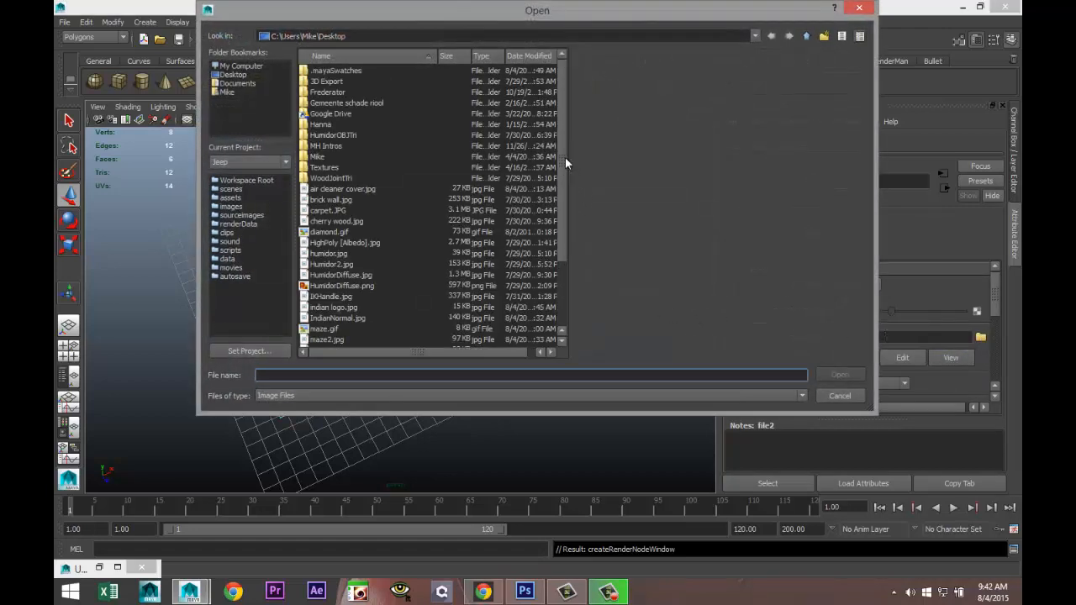
pyautogui.scroll(-3)
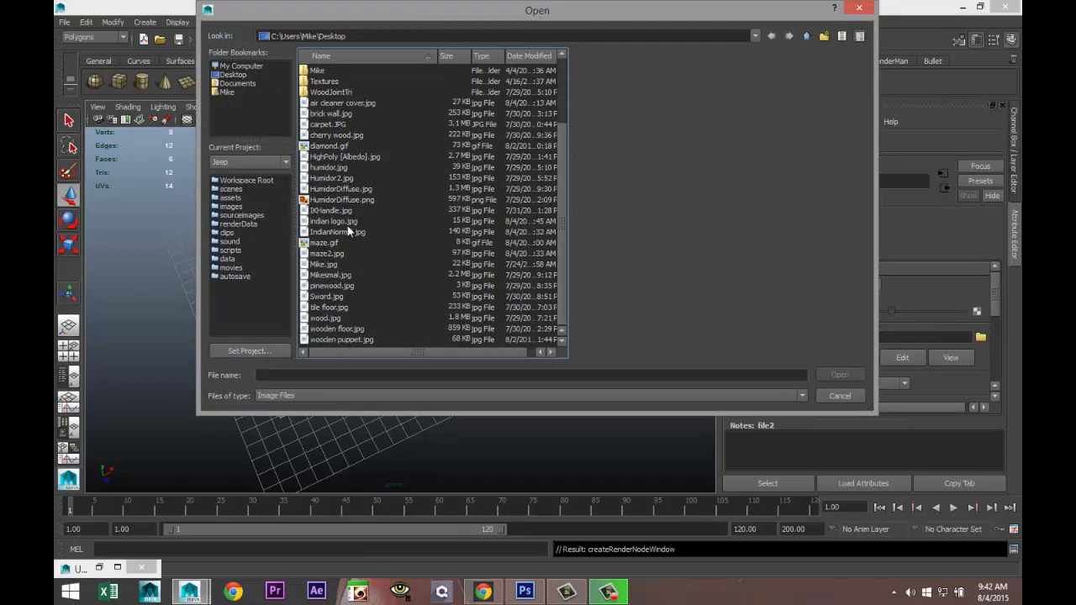
pyautogui.click(337, 231)
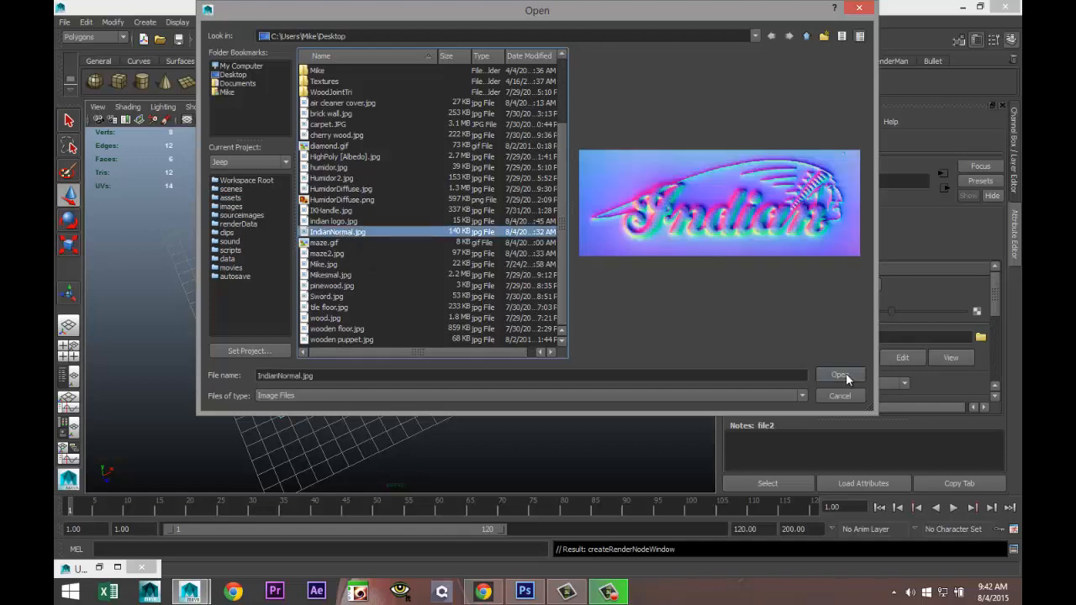
pyautogui.click(839, 375)
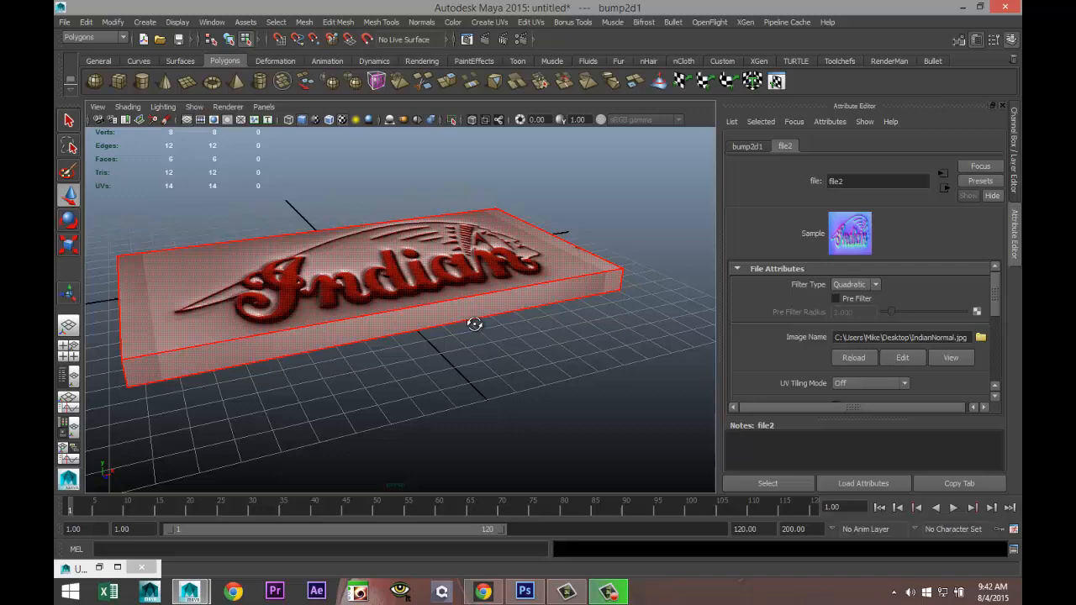
pyautogui.click(505, 402)
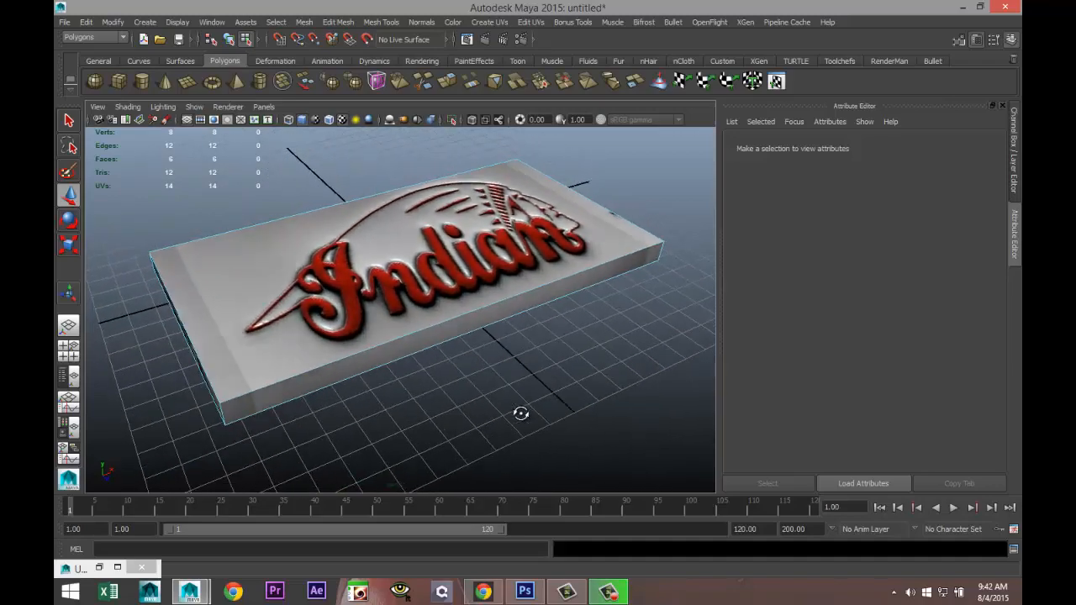
# Apply a planar UV projection to the slab's top face, then switch to face selection.
pyautogui.moveTo(521, 412); pyautogui.dragTo(560, 341)
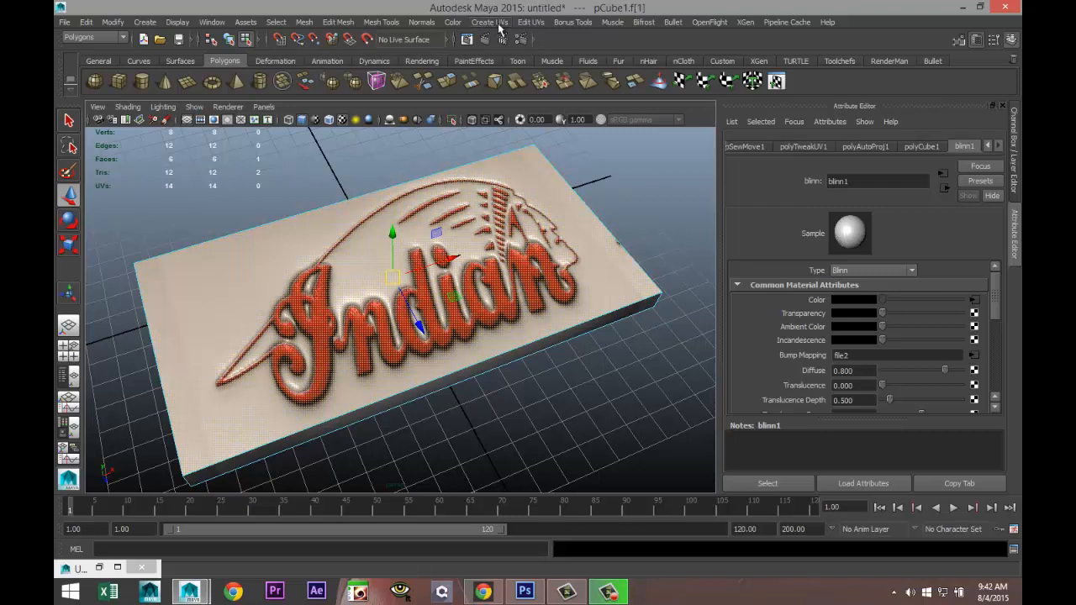
pyautogui.click(489, 22)
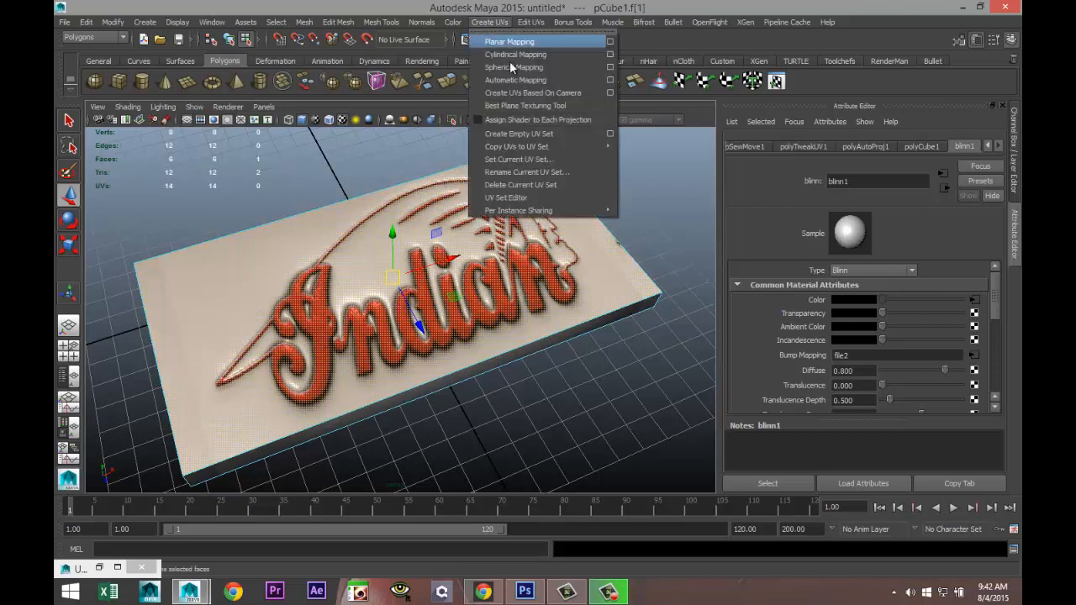
pyautogui.click(508, 42)
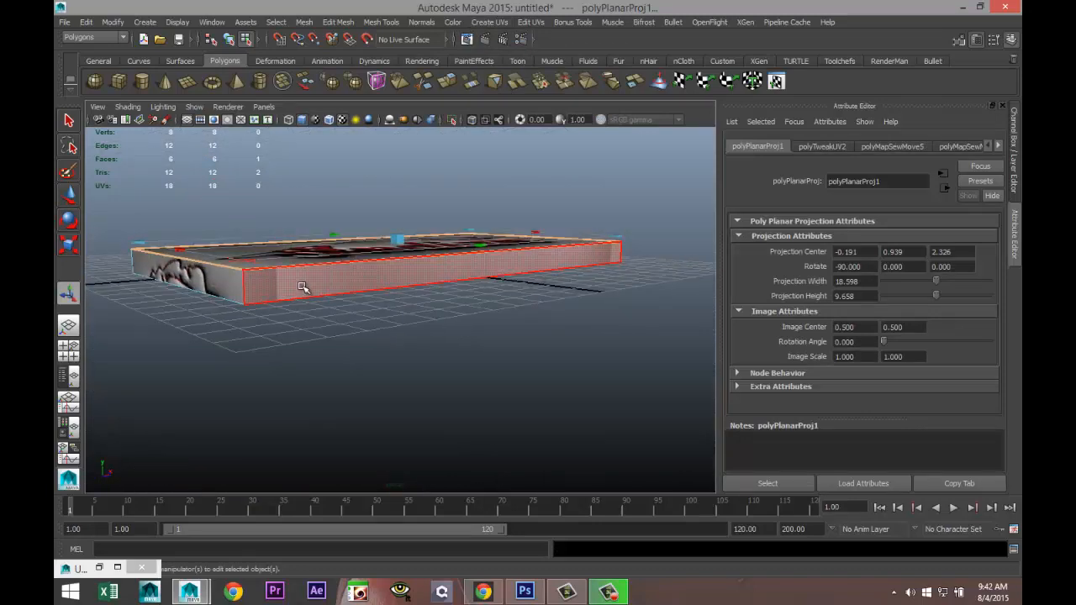
pyautogui.rightClick(301, 286)
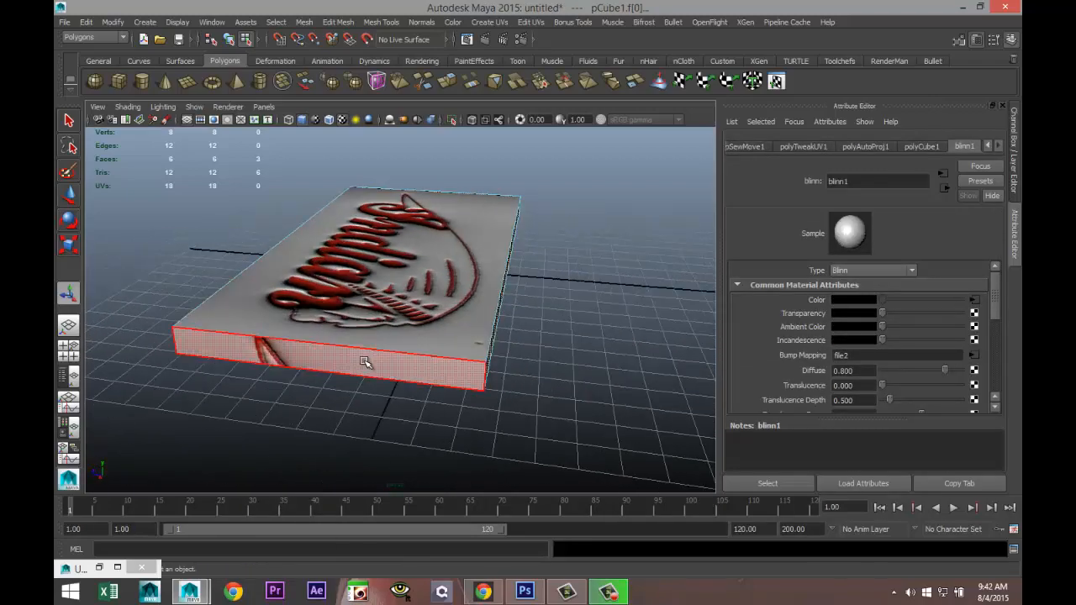
# Assign a new Blinn material with reflectivity 1.000 to the slab's side and bottom faces.
pyautogui.moveTo(366, 362); pyautogui.dragTo(526, 378)
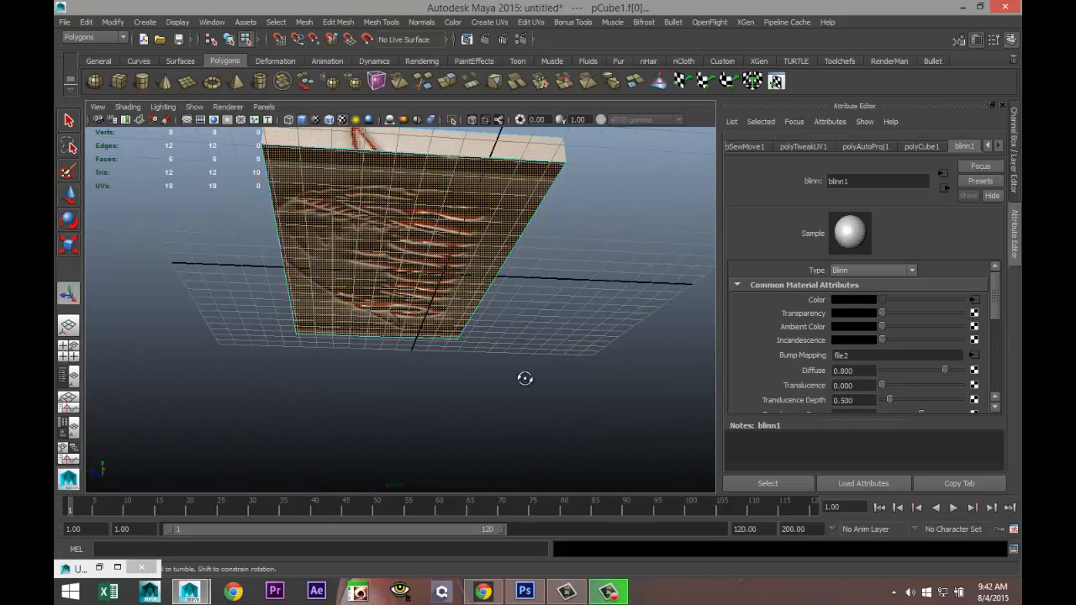
pyautogui.rightClick(457, 270)
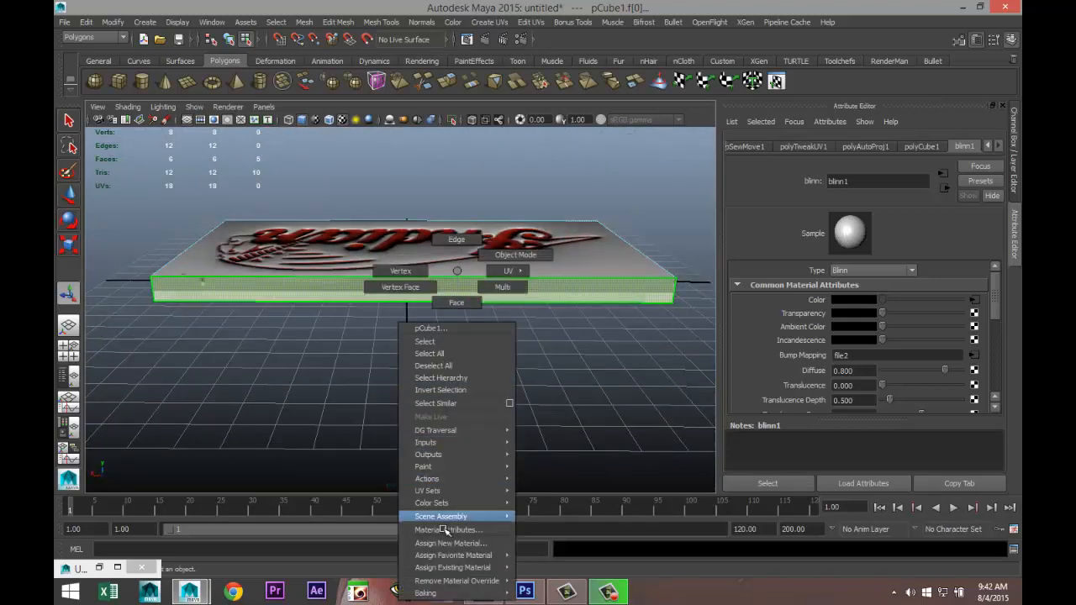
pyautogui.click(451, 543)
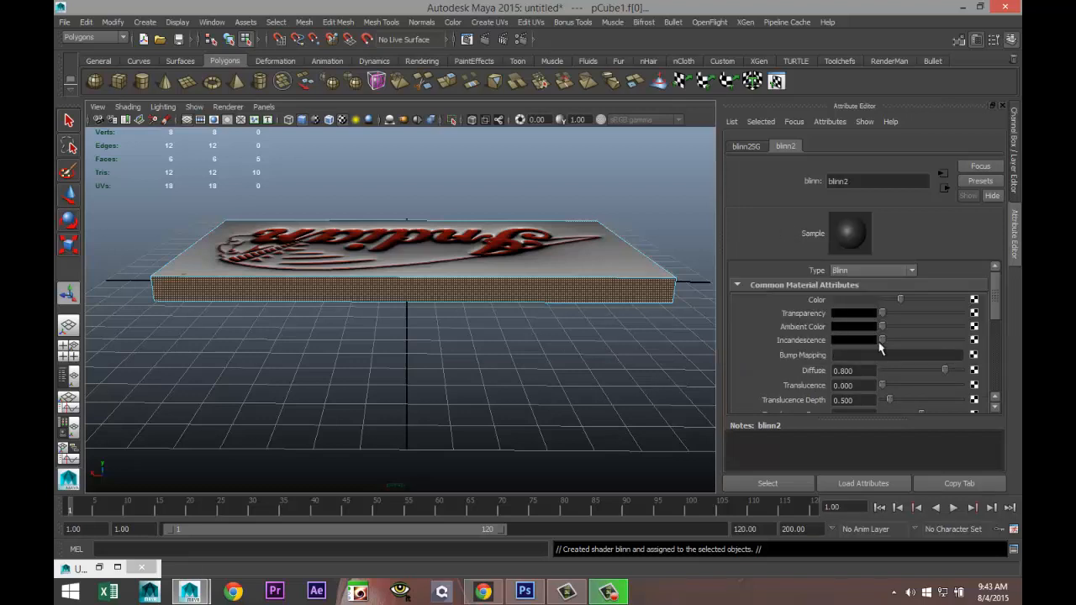
pyautogui.scroll(-3)
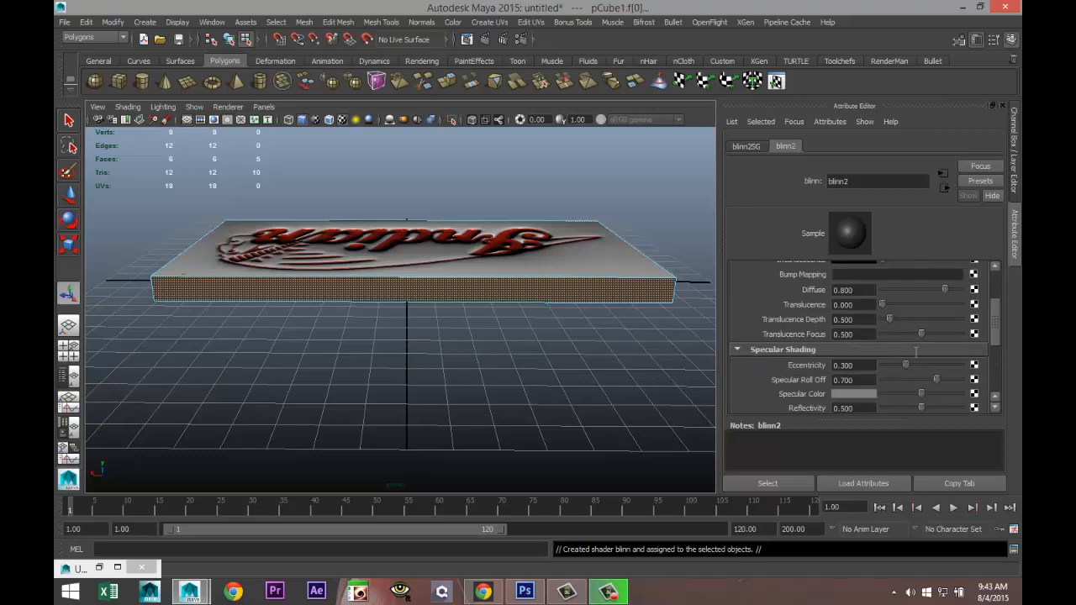
pyautogui.scroll(-3)
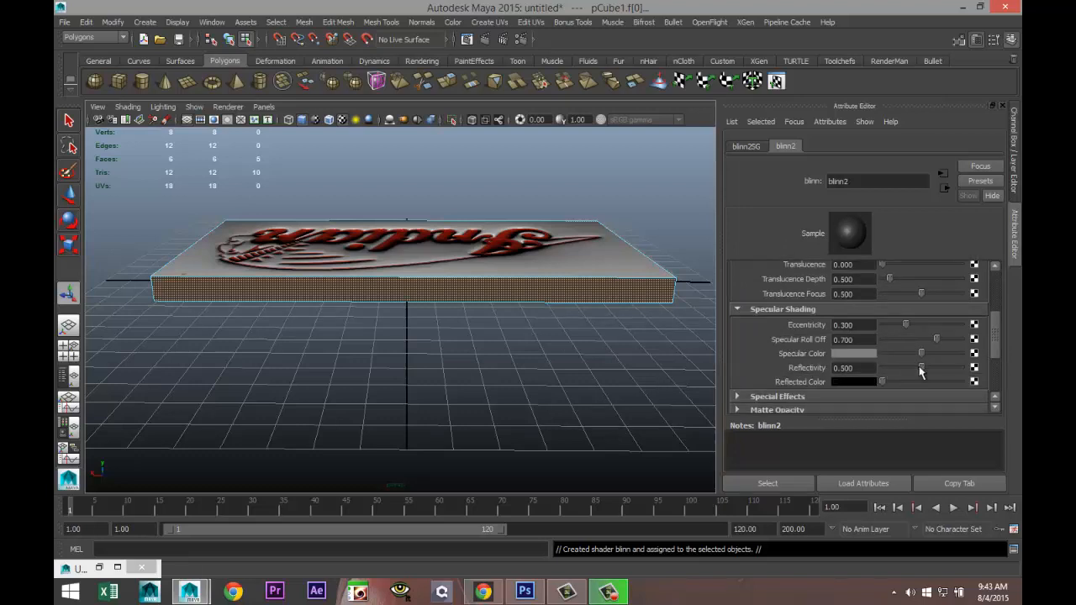
pyautogui.moveTo(920, 367); pyautogui.dragTo(961, 367)
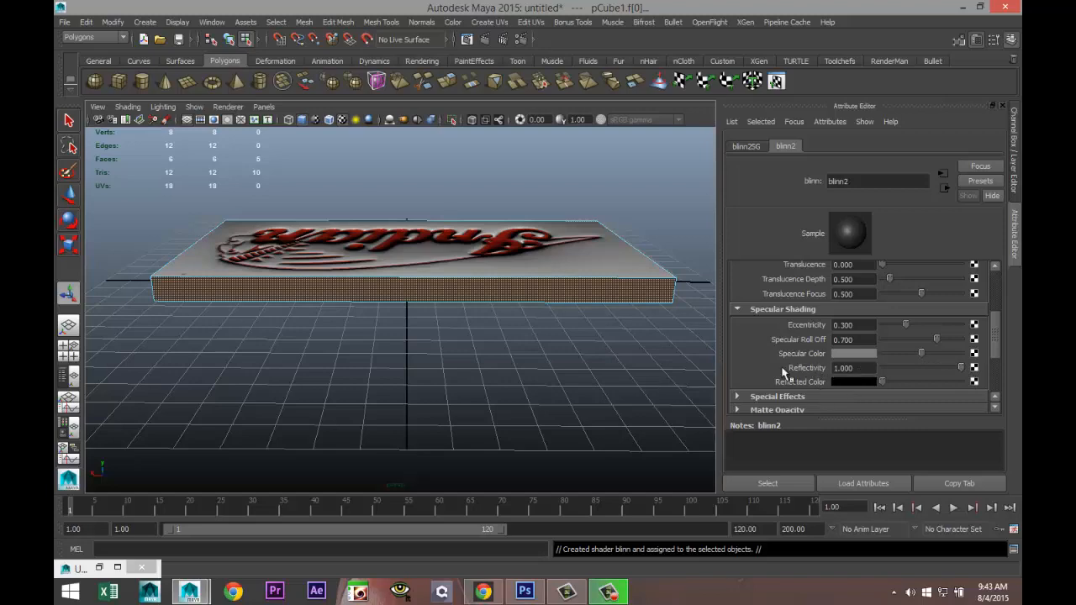
# Deselect the slab and orbit back to view the logo from above.
pyautogui.click(396, 350)
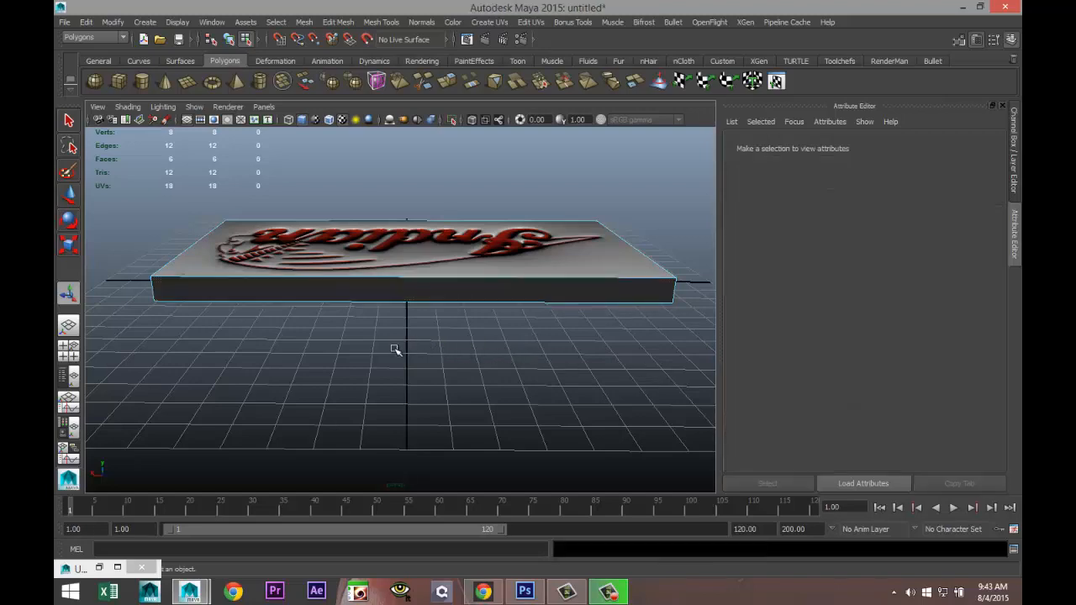
pyautogui.moveTo(395, 348); pyautogui.dragTo(552, 378)
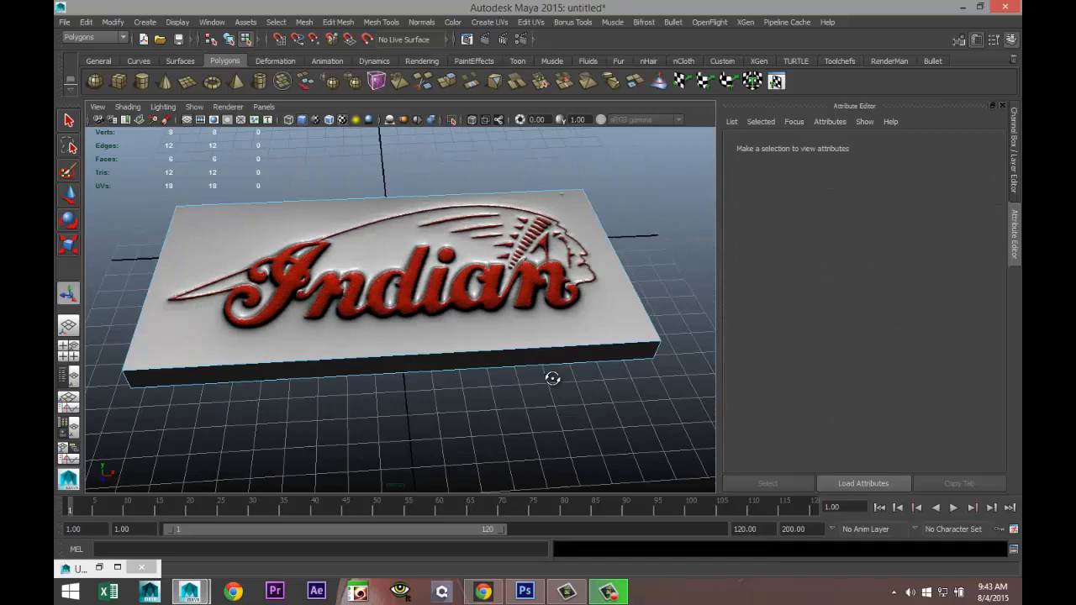
pyautogui.moveTo(552, 378); pyautogui.dragTo(603, 365)
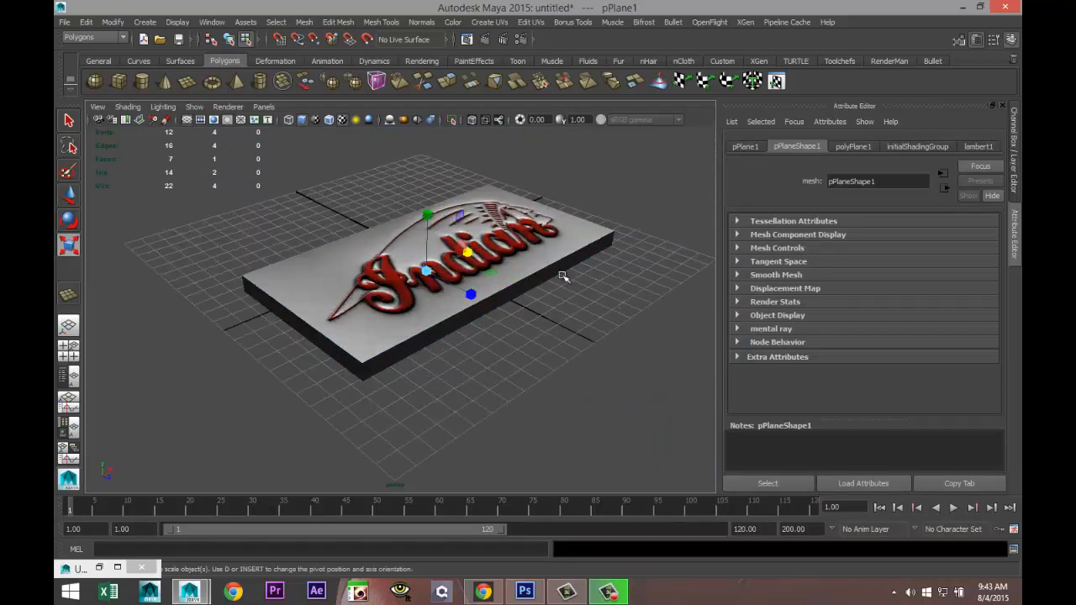
# Create a point light and position it just above the logo.
pyautogui.click(144, 22)
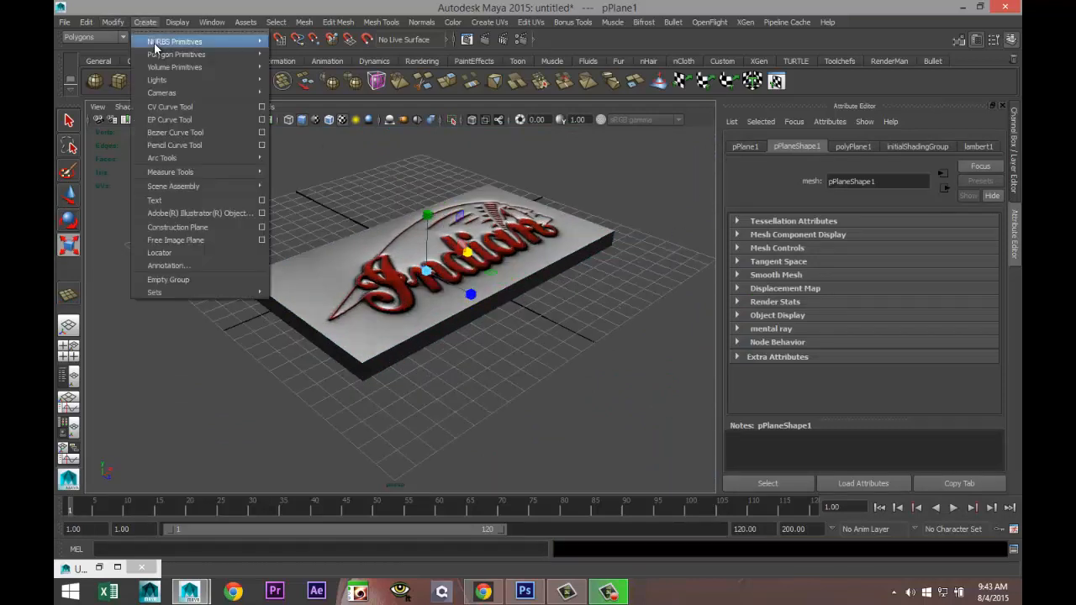
pyautogui.moveTo(157, 80)
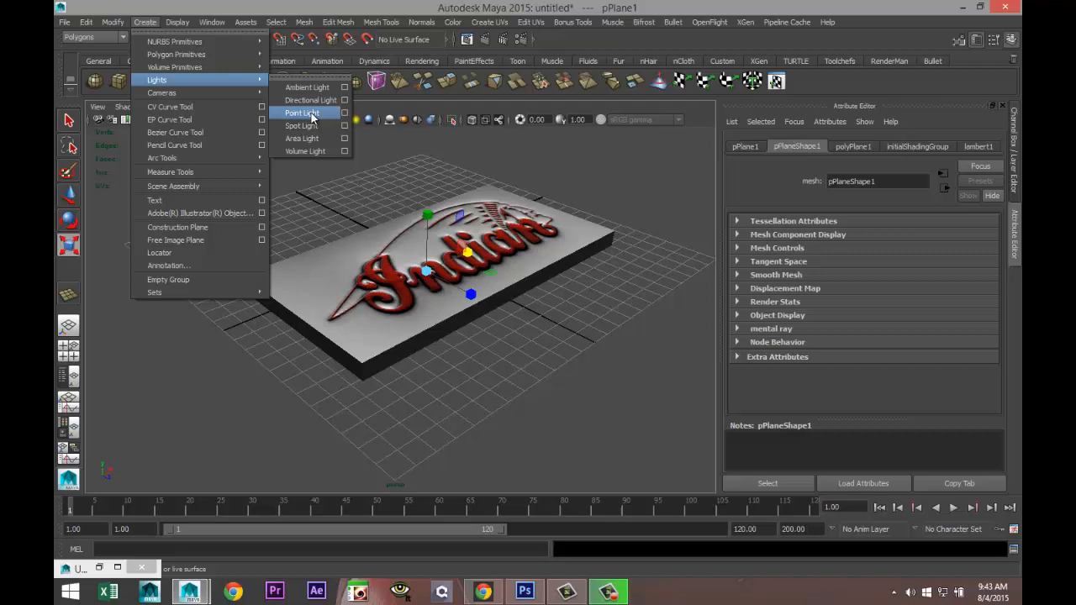
pyautogui.click(302, 112)
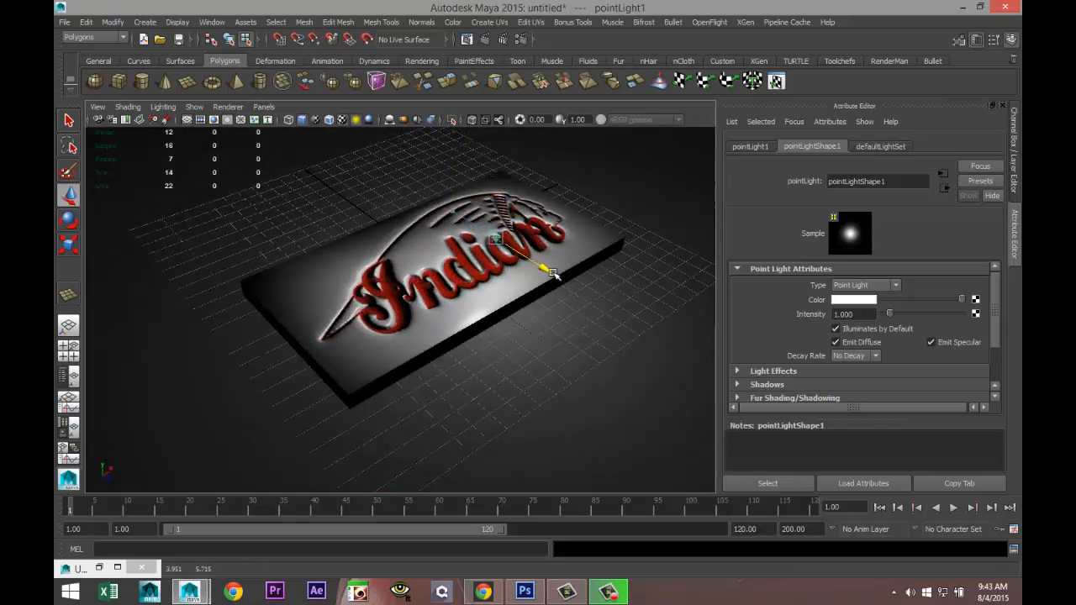
pyautogui.moveTo(542, 269); pyautogui.dragTo(508, 160)
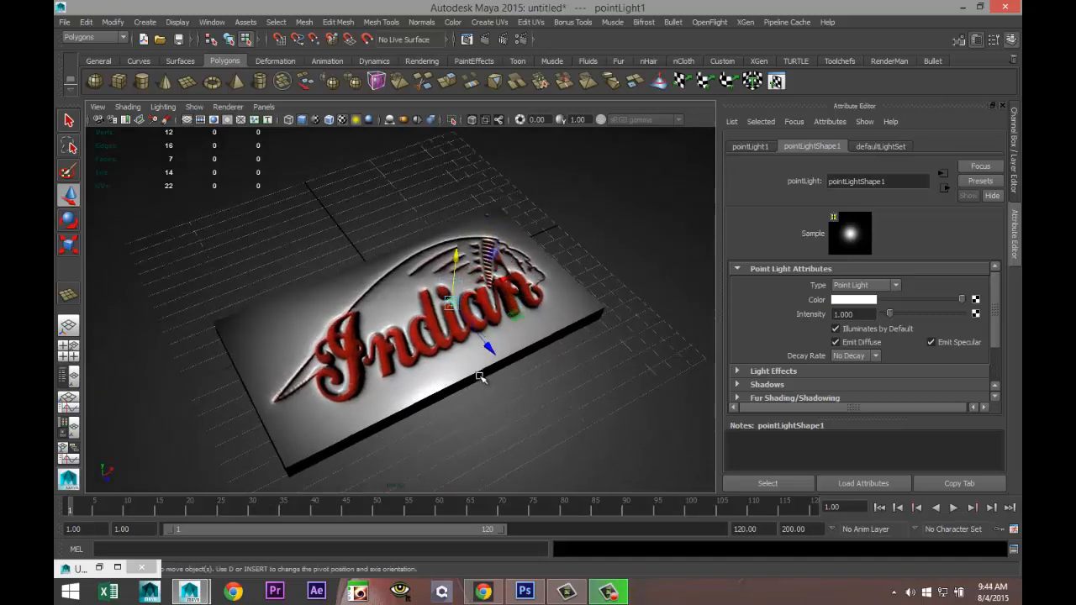
pyautogui.moveTo(479, 378); pyautogui.dragTo(484, 365)
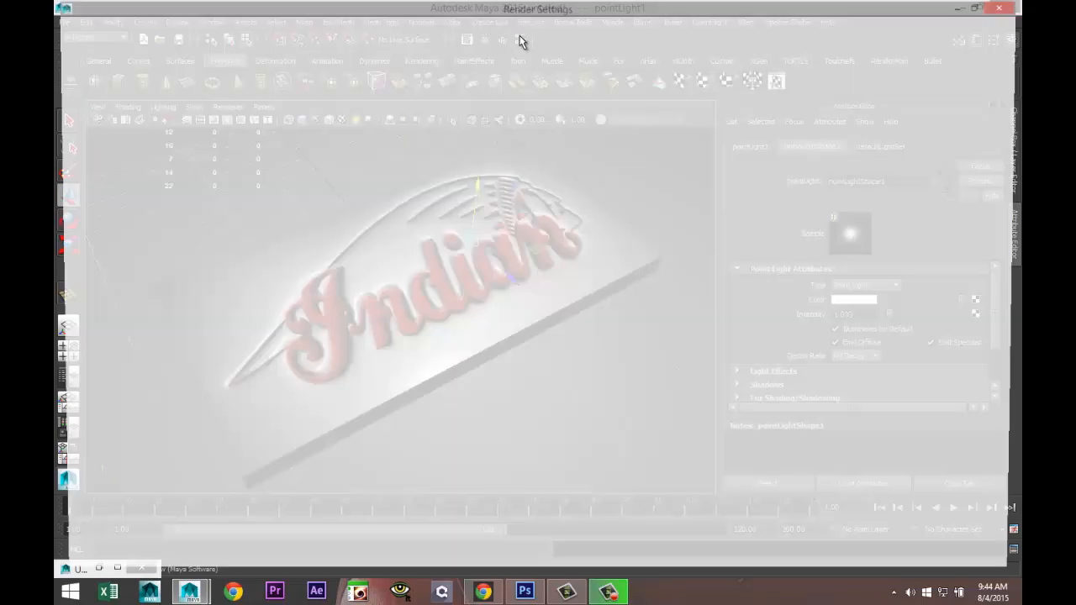
# Set Render Settings to mental ray with sampling quality 1.50 and toggle Global Illumination.
pyautogui.click(142, 56)
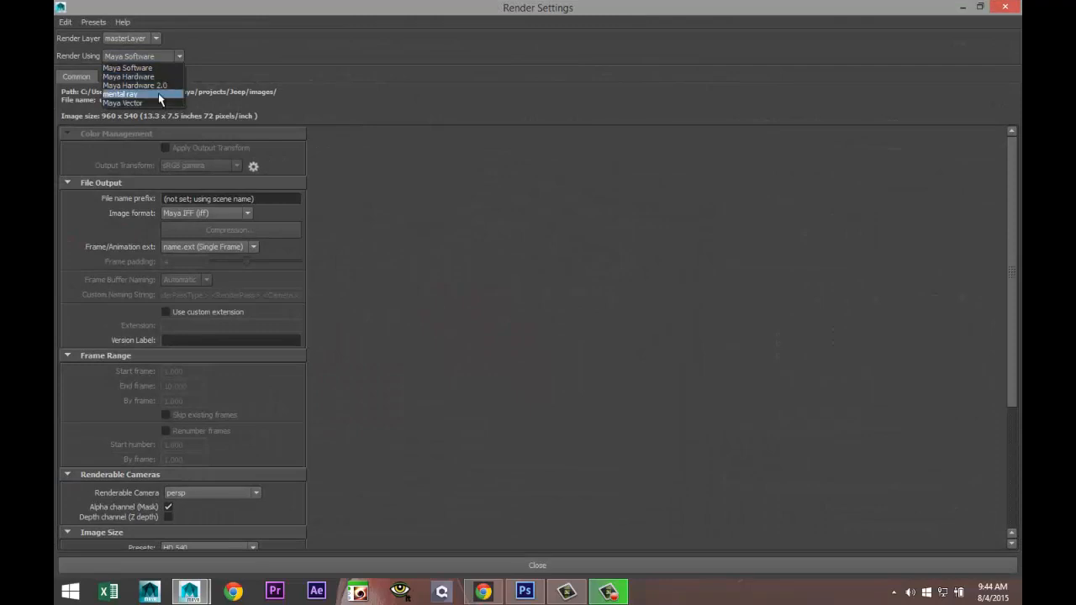
pyautogui.click(121, 93)
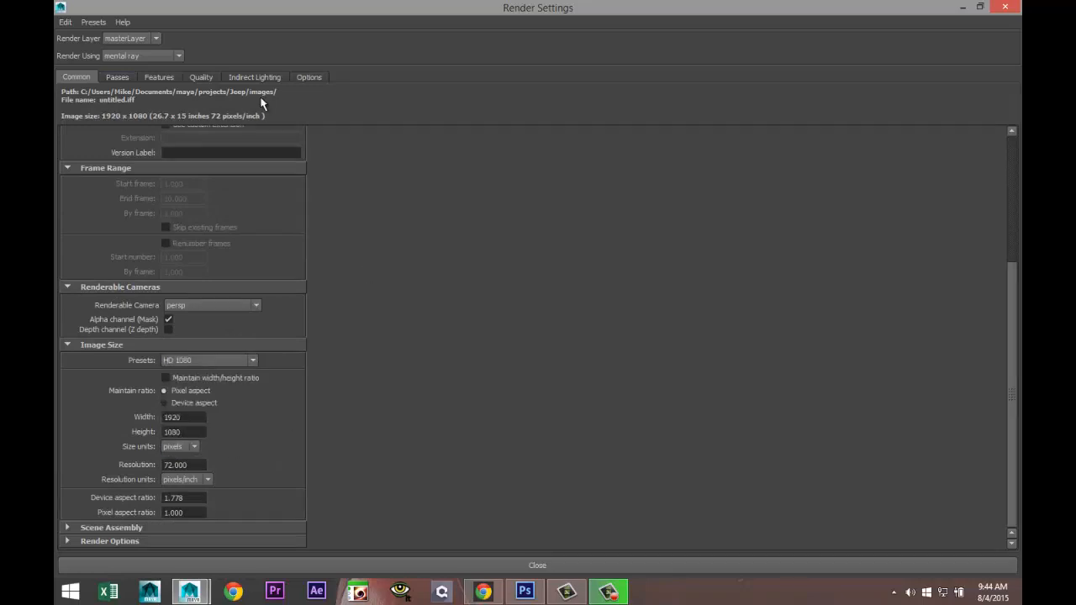
pyautogui.moveTo(248, 135)
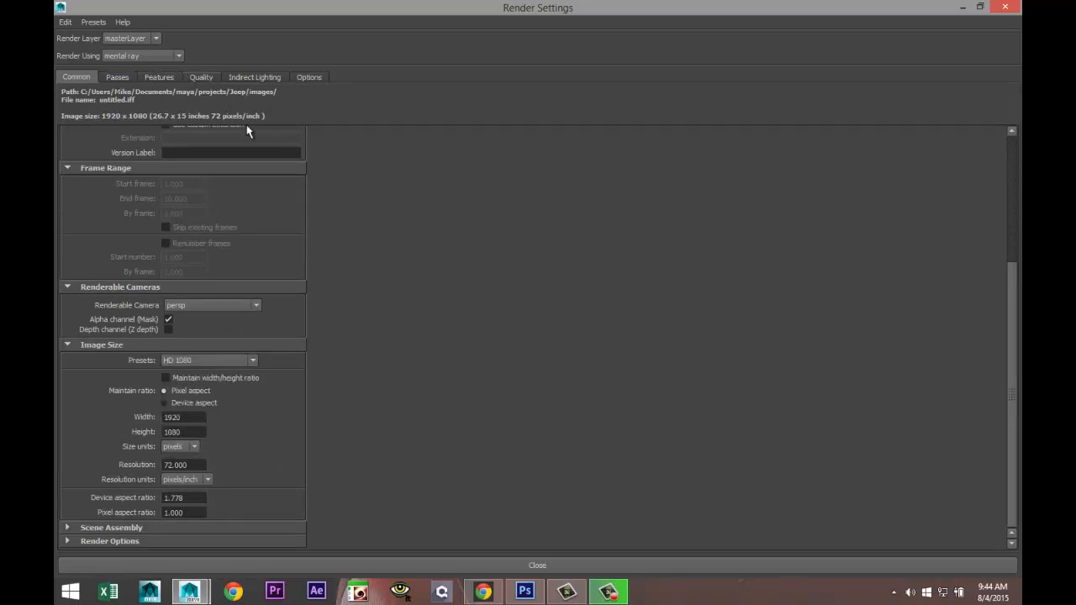
pyautogui.click(200, 77)
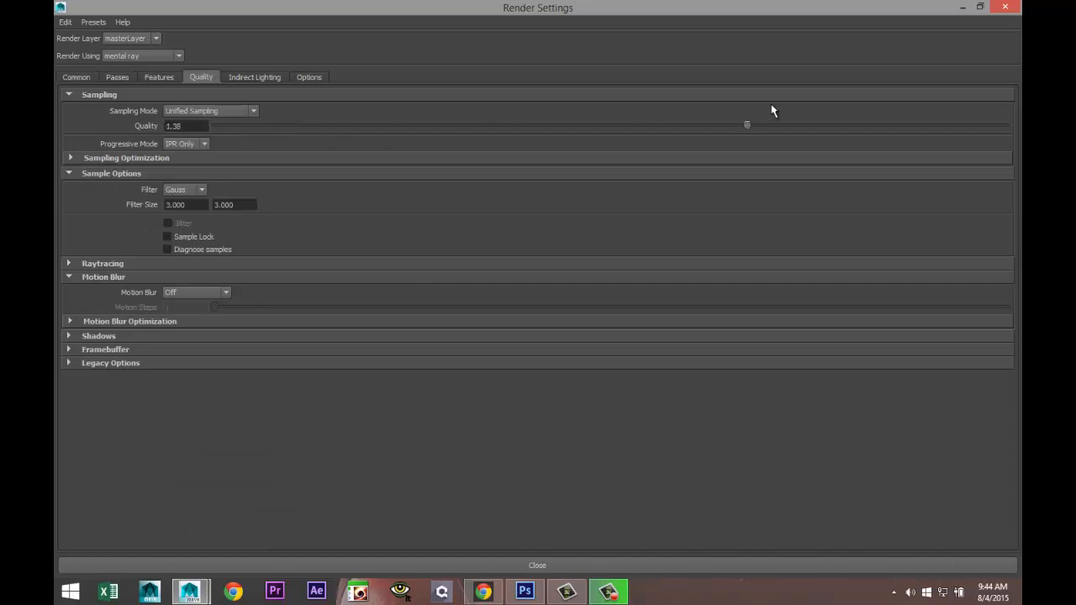
pyautogui.moveTo(747, 124); pyautogui.dragTo(797, 125)
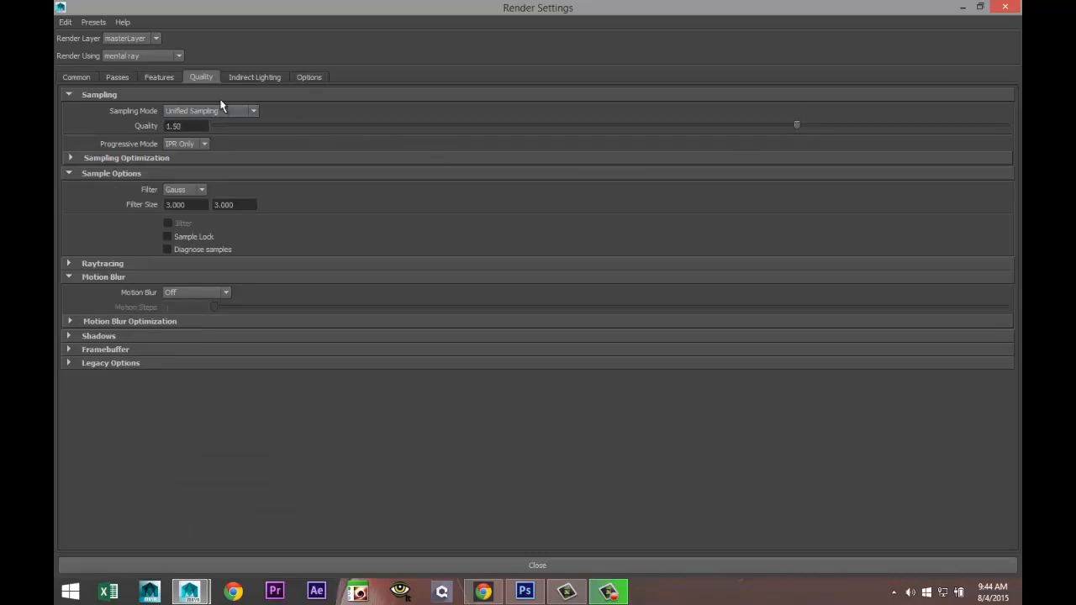
pyautogui.click(254, 76)
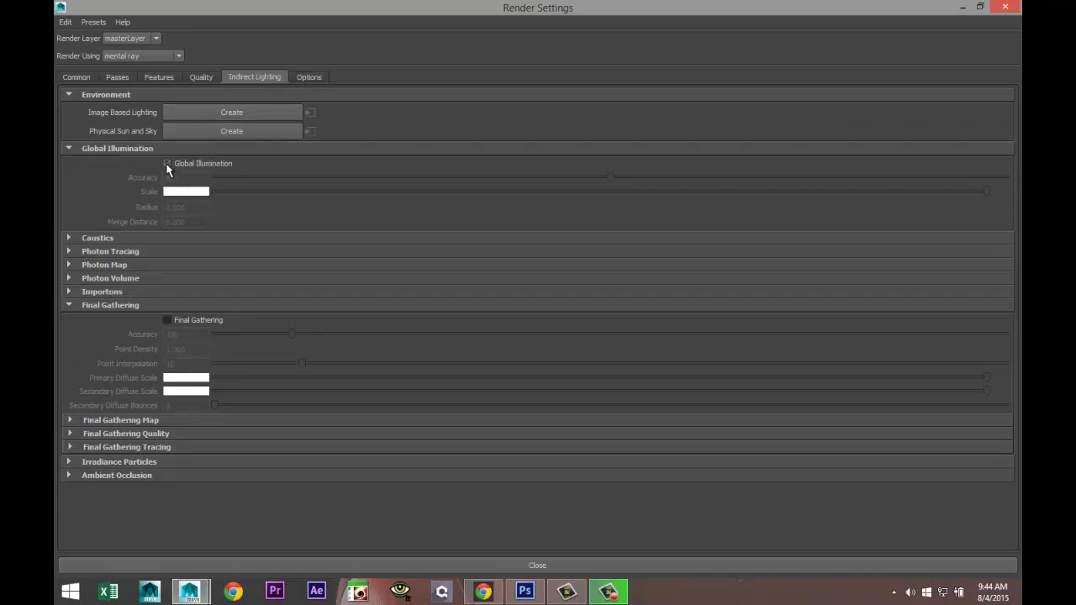
pyautogui.click(167, 164)
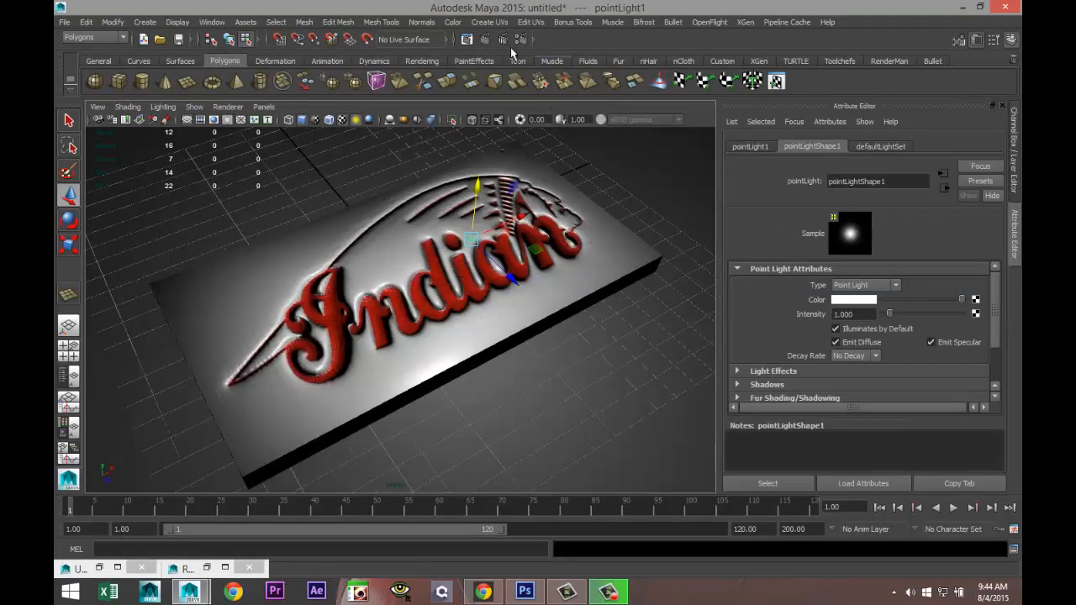
pyautogui.moveTo(496, 46)
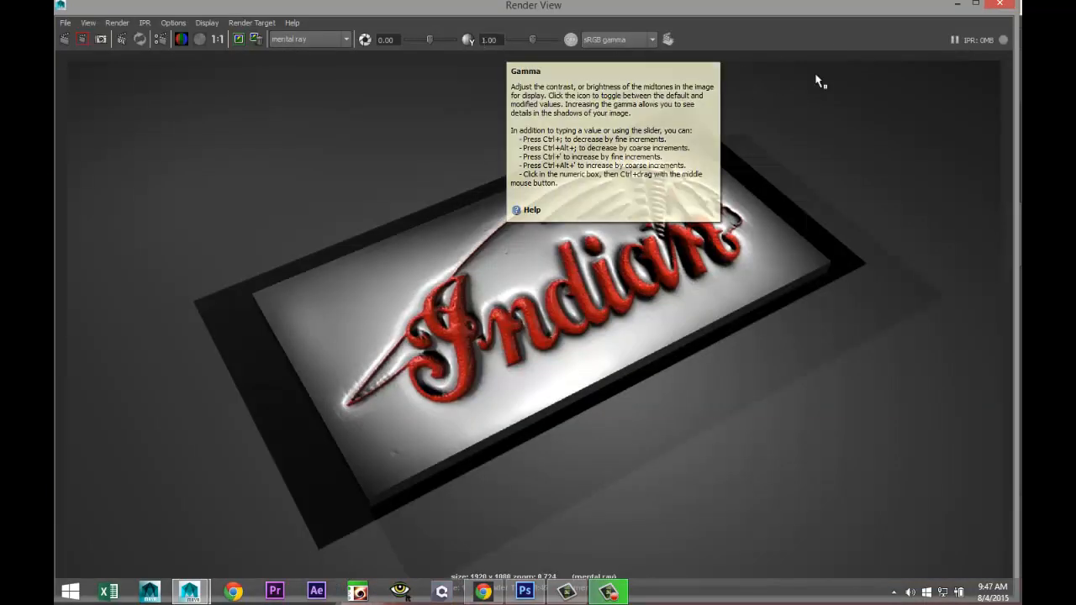
pyautogui.moveTo(838, 29)
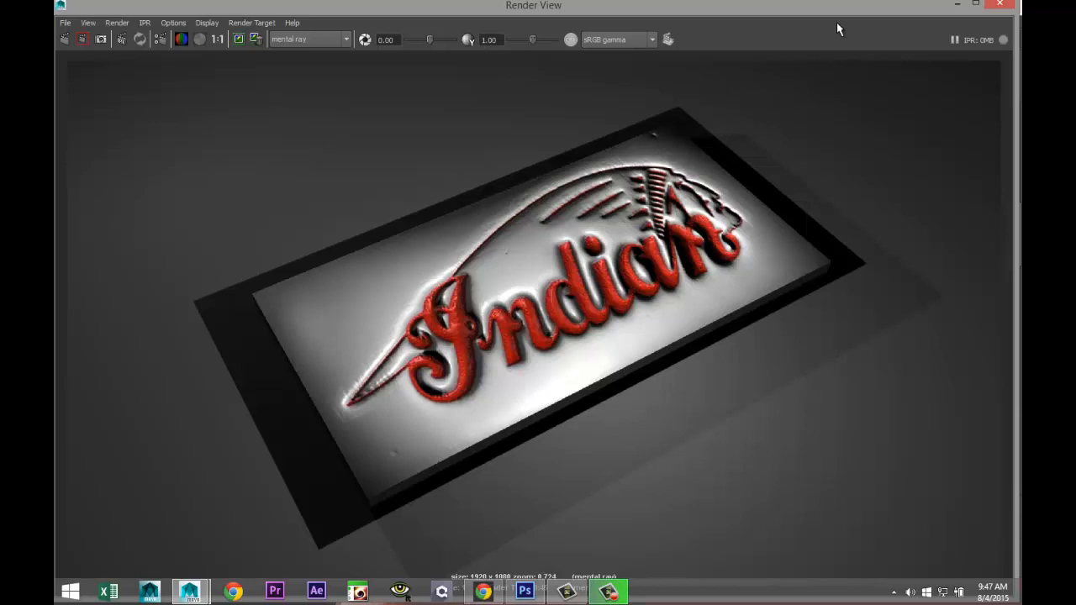